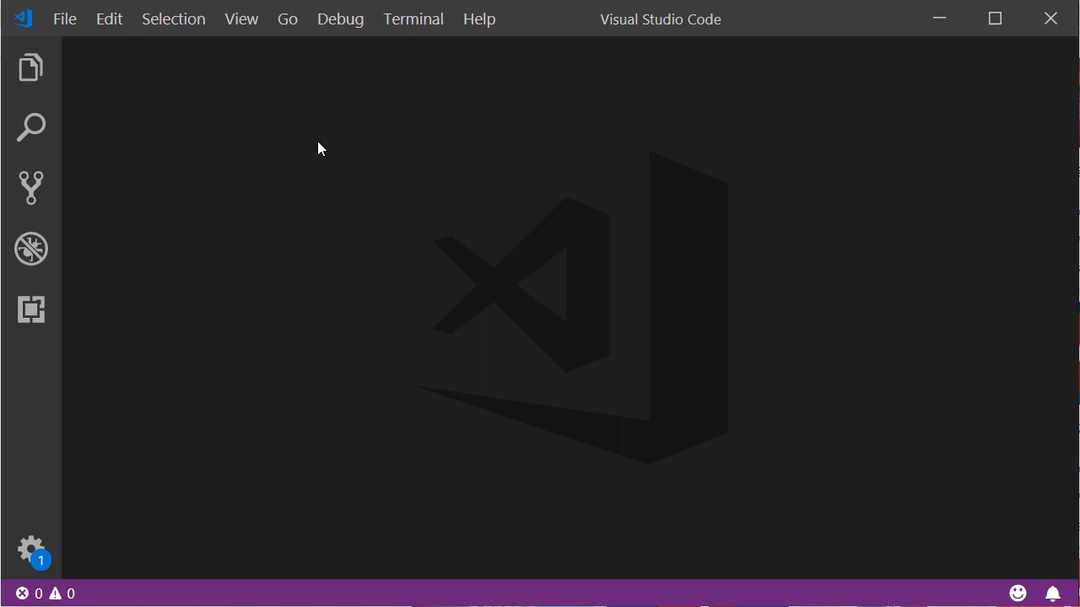
Create a new blank untitled file from the File menu
click(64, 19)
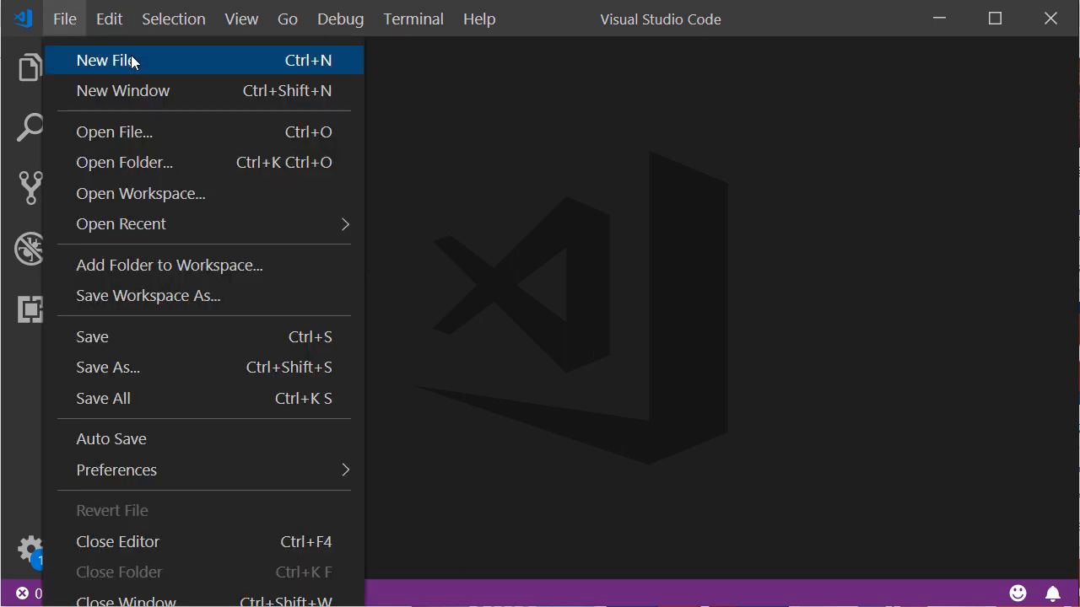
click(108, 61)
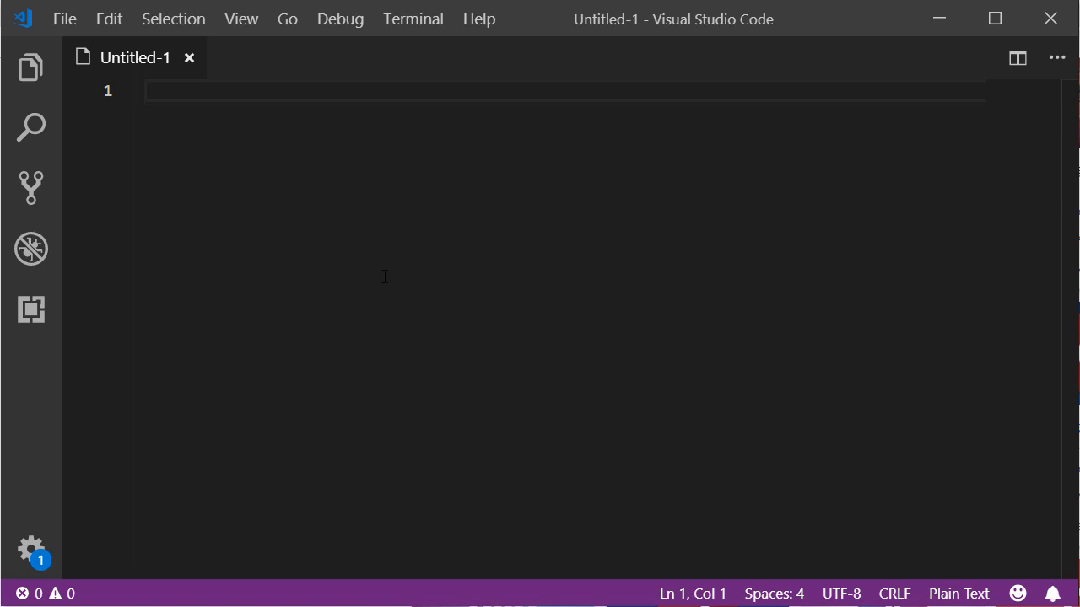
mouse_move(153, 100)
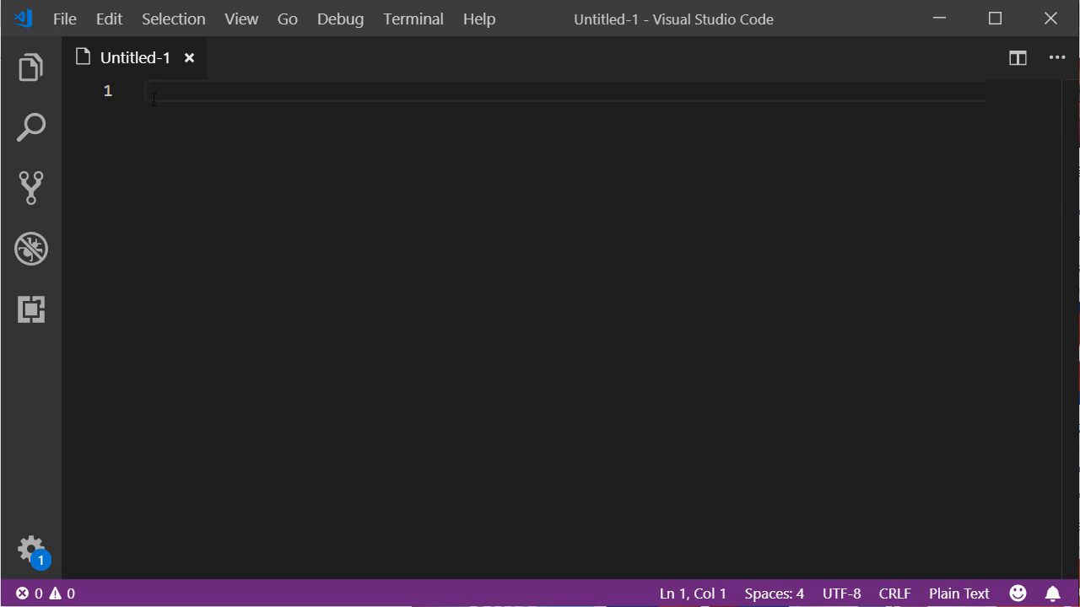
mouse_move(165, 91)
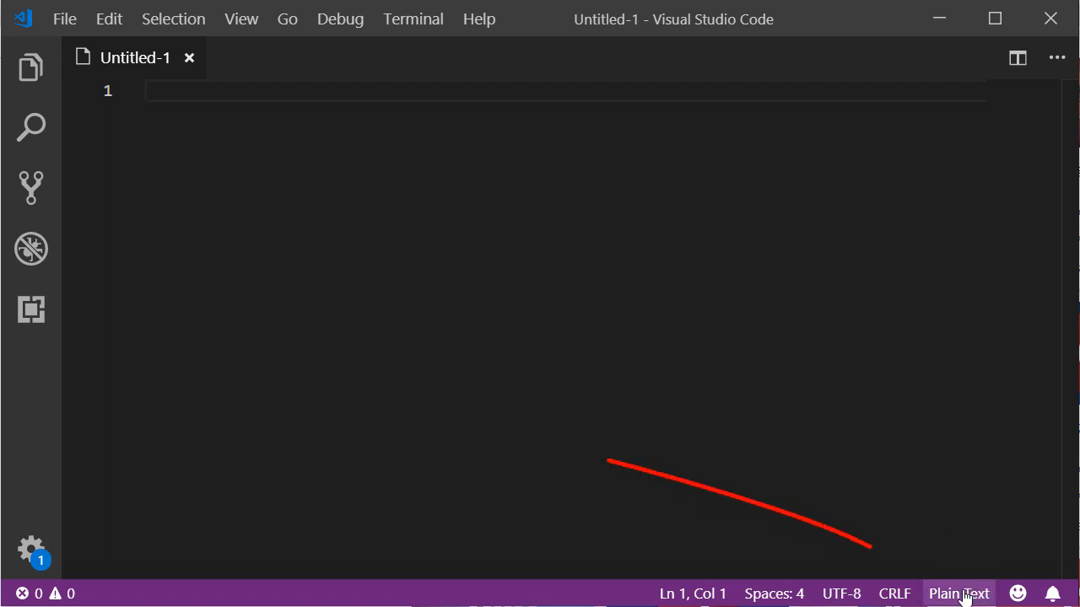
Switch the untitled file's language mode from Plain Text to HTML
click(959, 594)
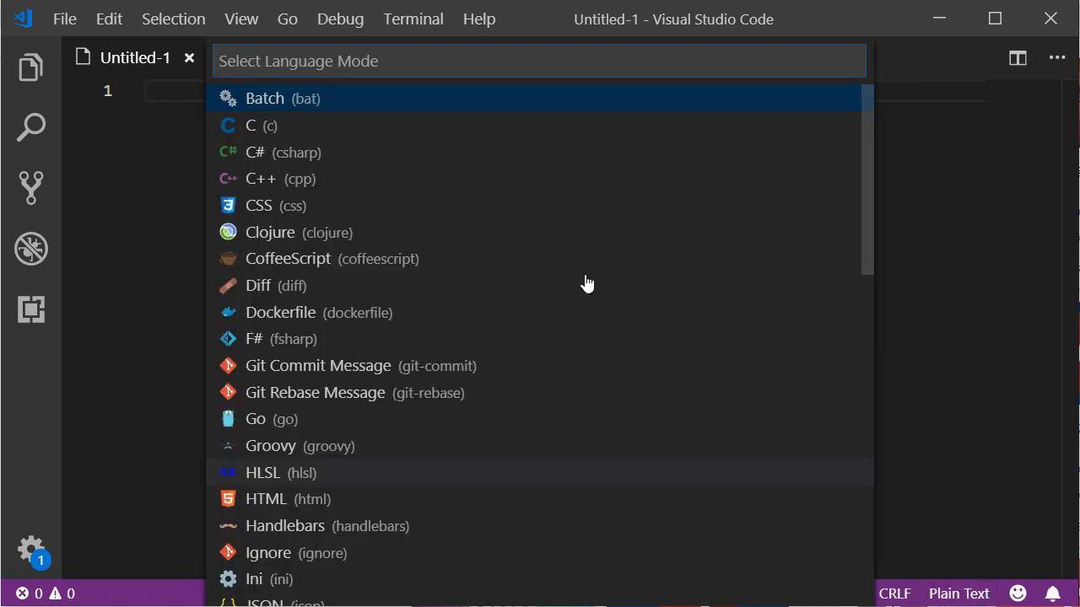
click(267, 500)
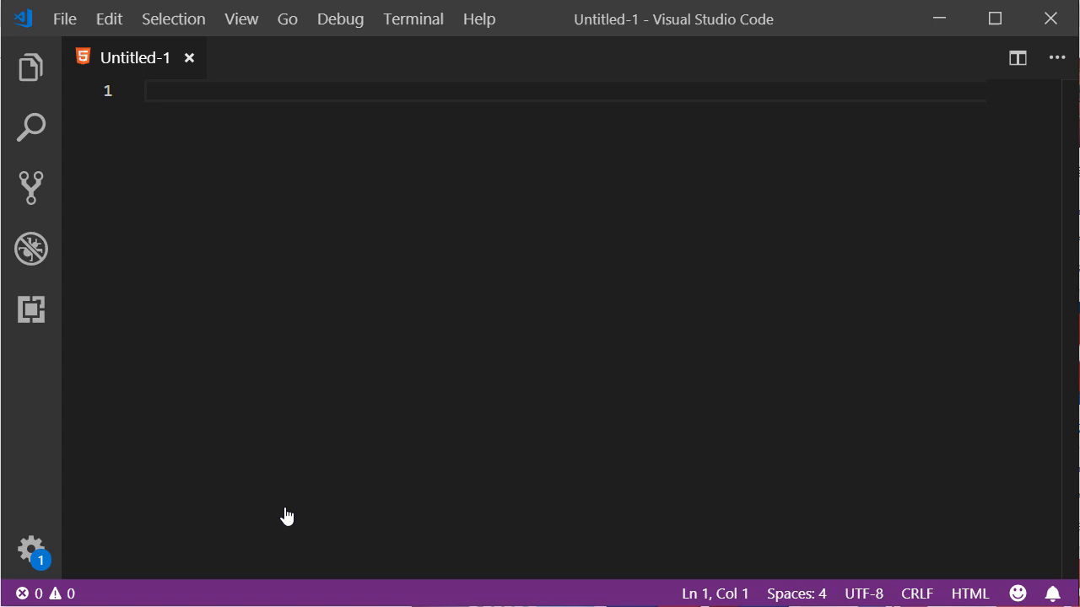
mouse_move(178, 211)
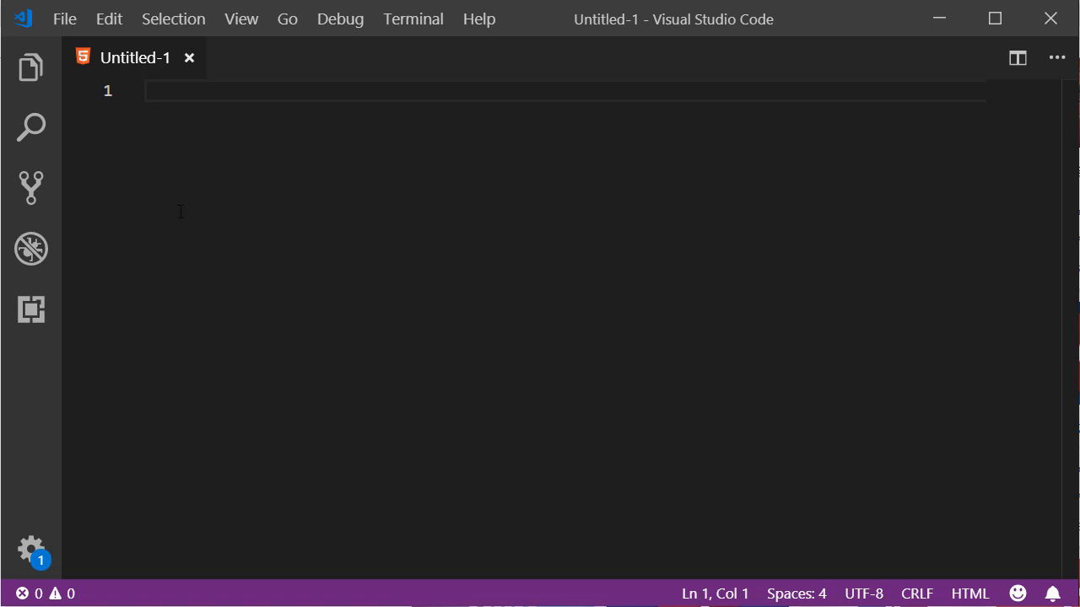
mouse_move(189, 130)
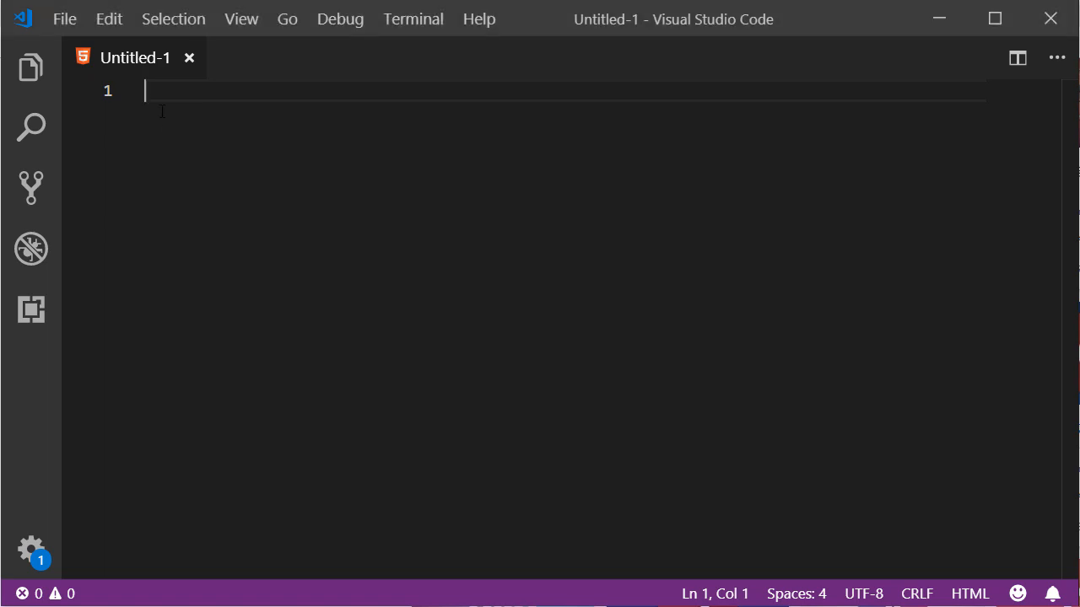
text(h)
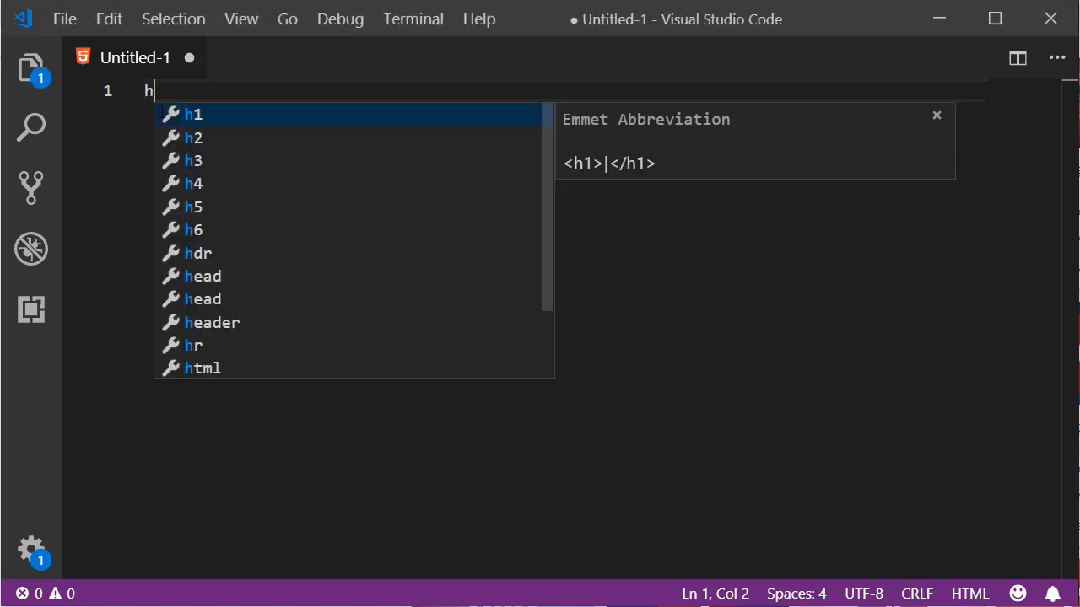
text(tml)
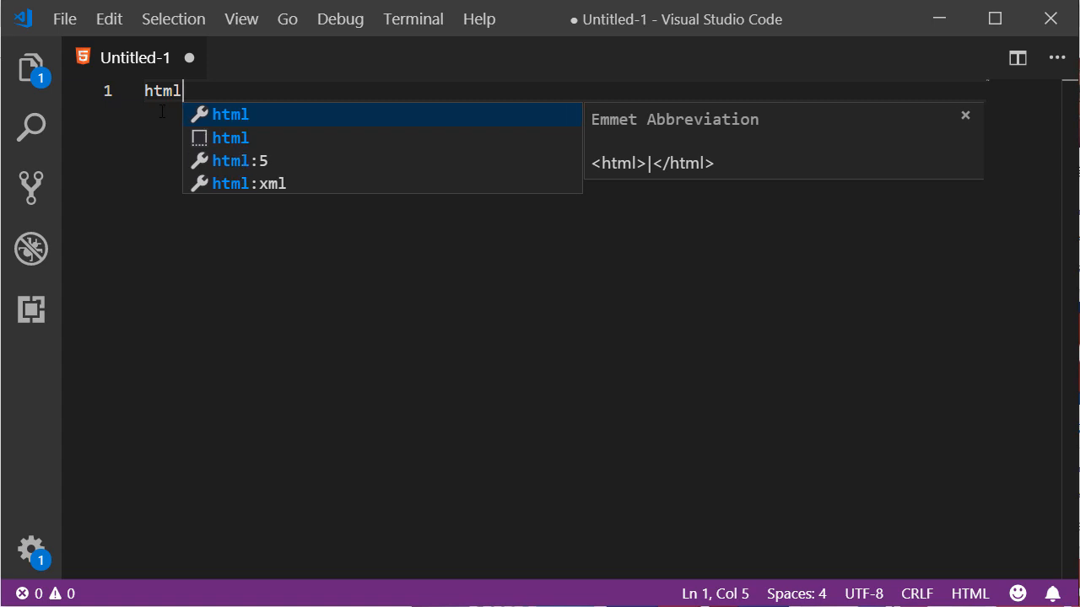
key(Tab)
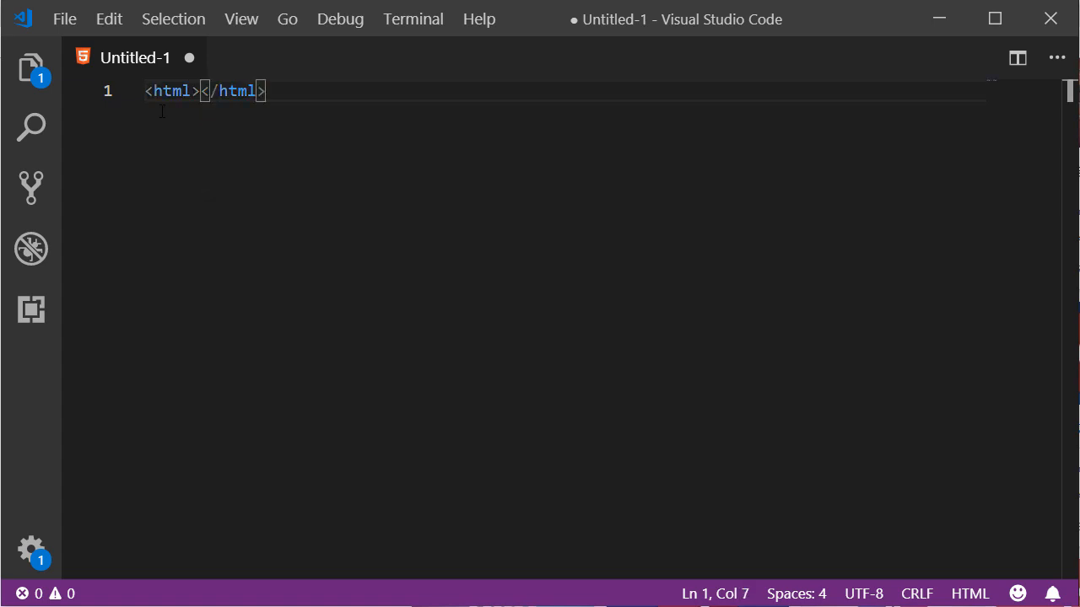
key(ctrl+a)
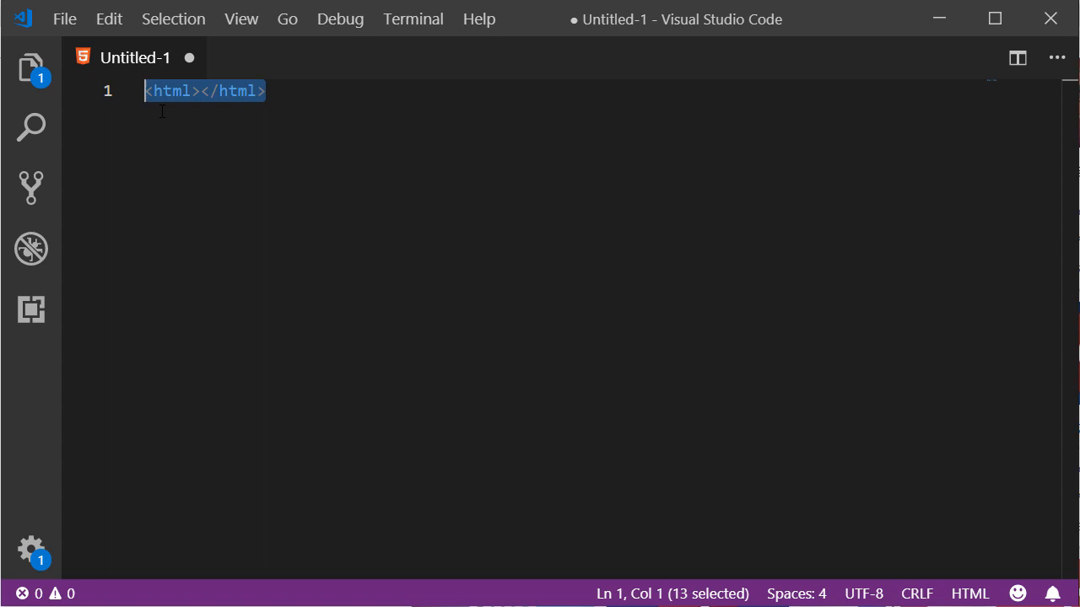
key(Delete)
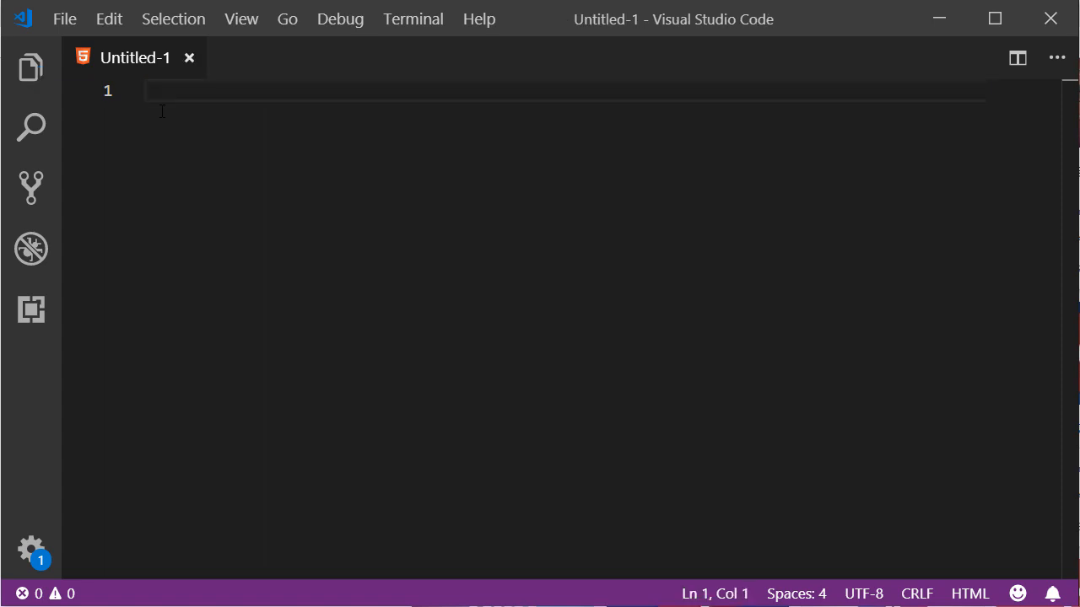
Expand the Emmet ! abbreviation into the HTML5 boilerplate and move into the body's empty line
text(!)
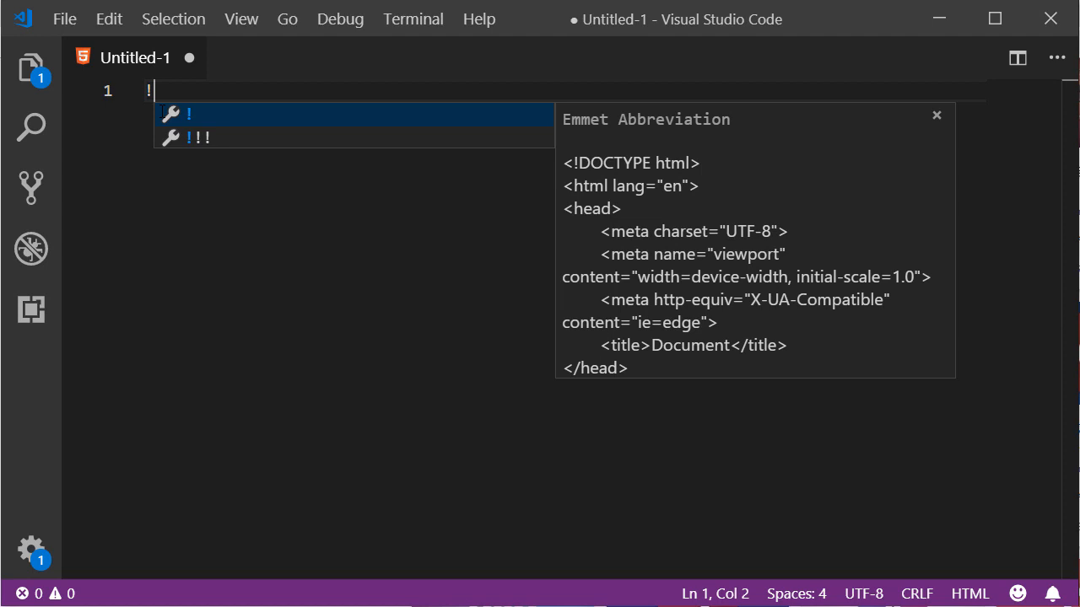
key(Tab)
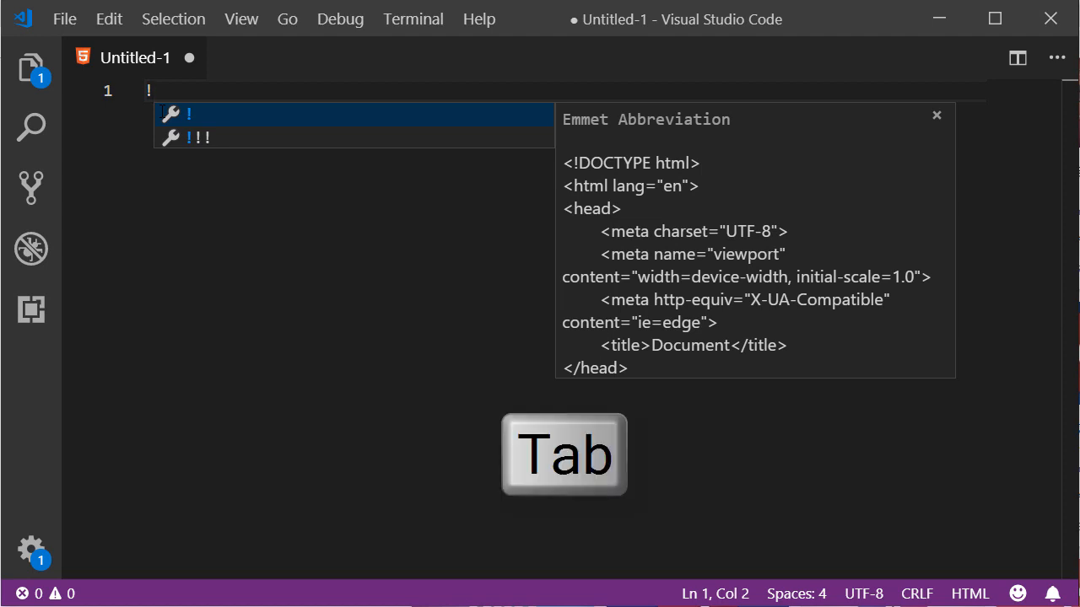
key(Tab)
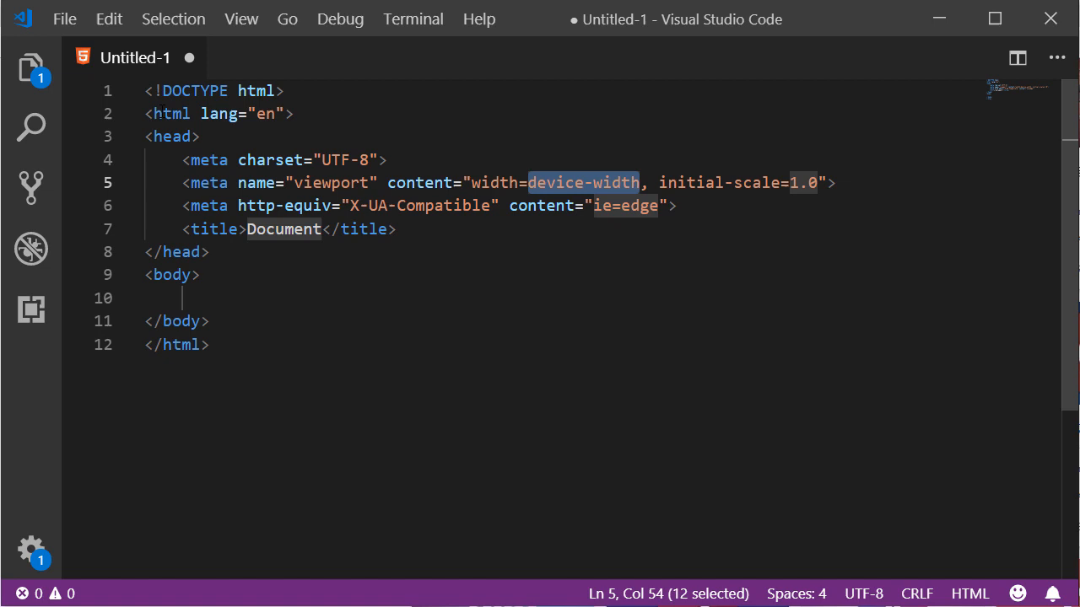
double_click(284, 229)
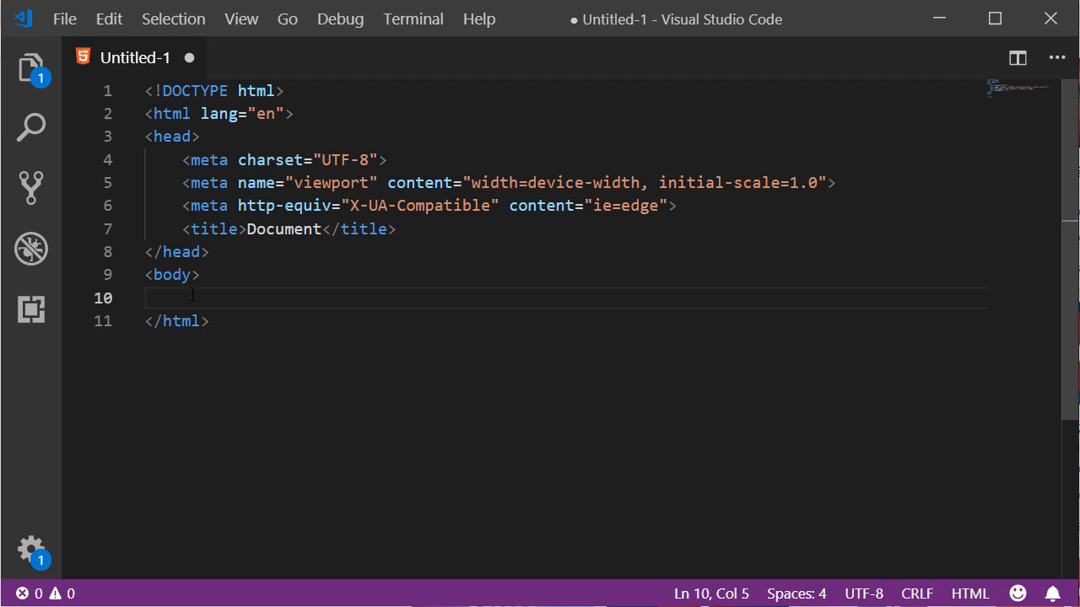
Hand-write <div class="container"> with its auto-closed tag, then delete it again
text(<)
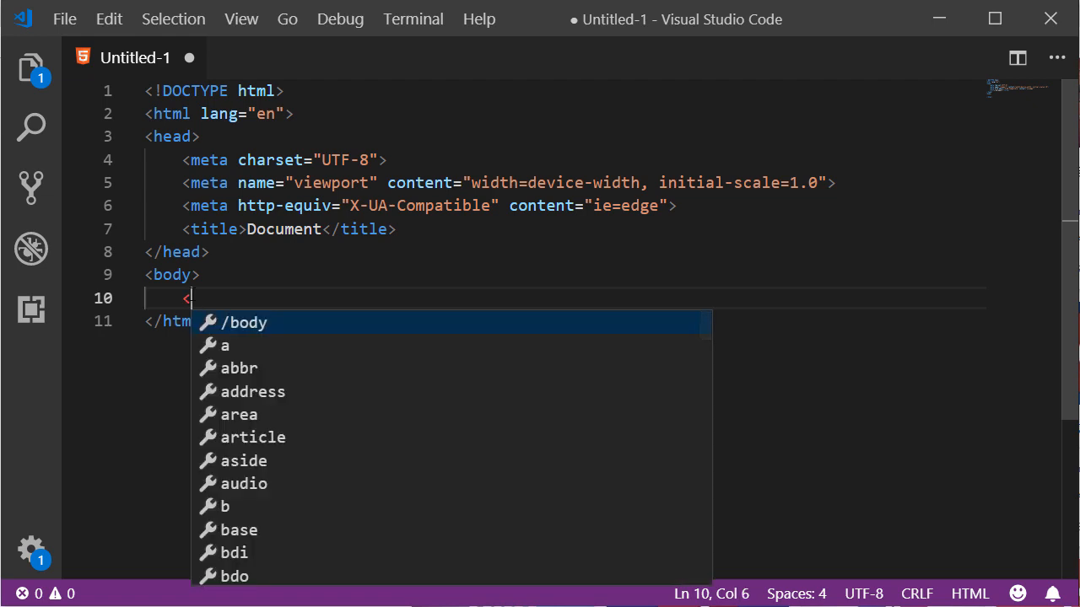
text(div)
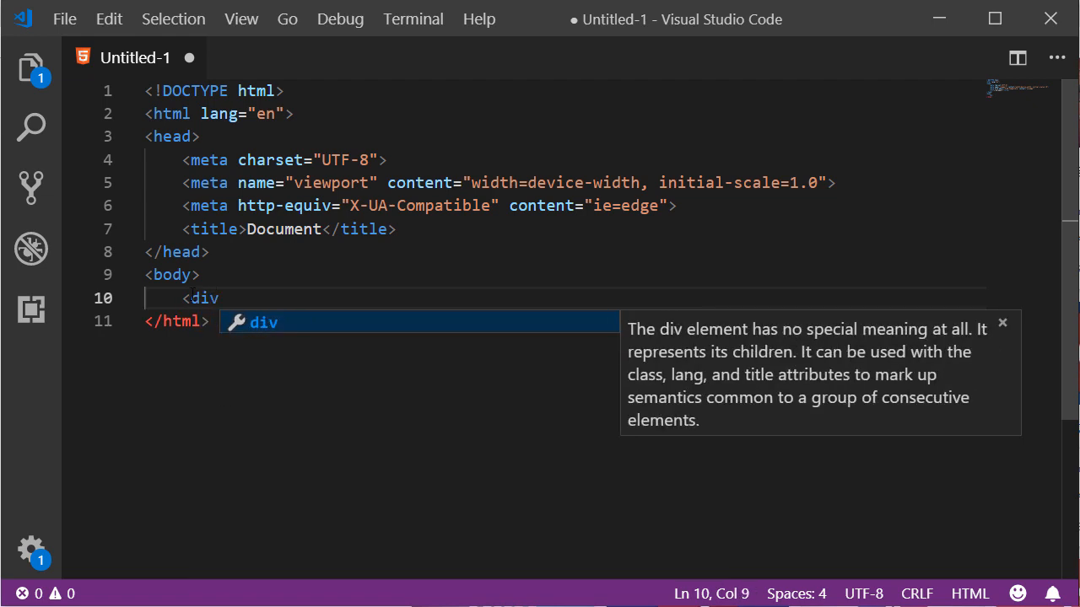
text(class=")
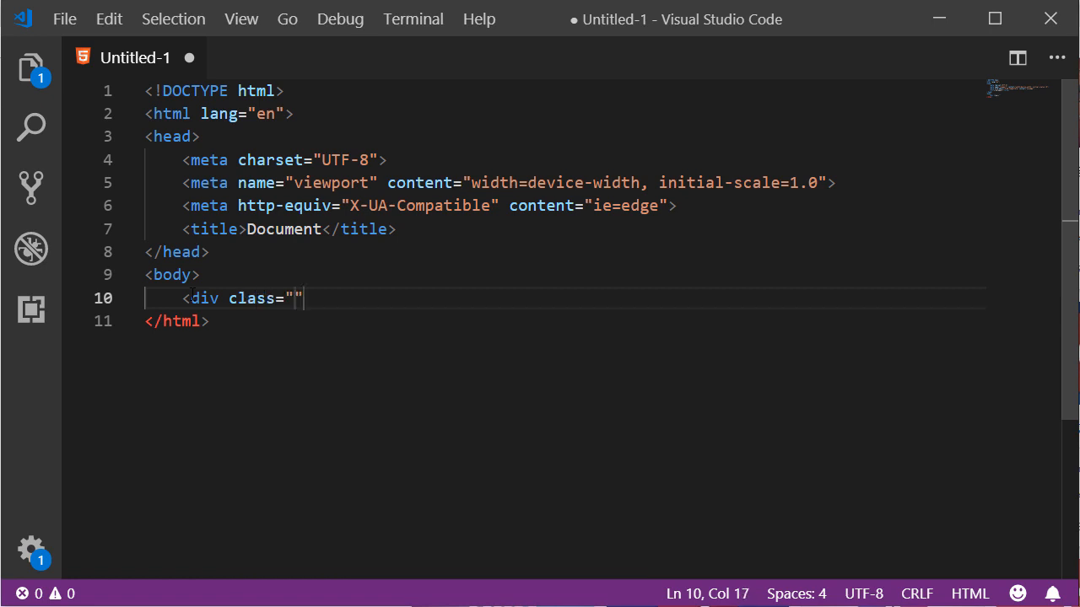
text(conta)
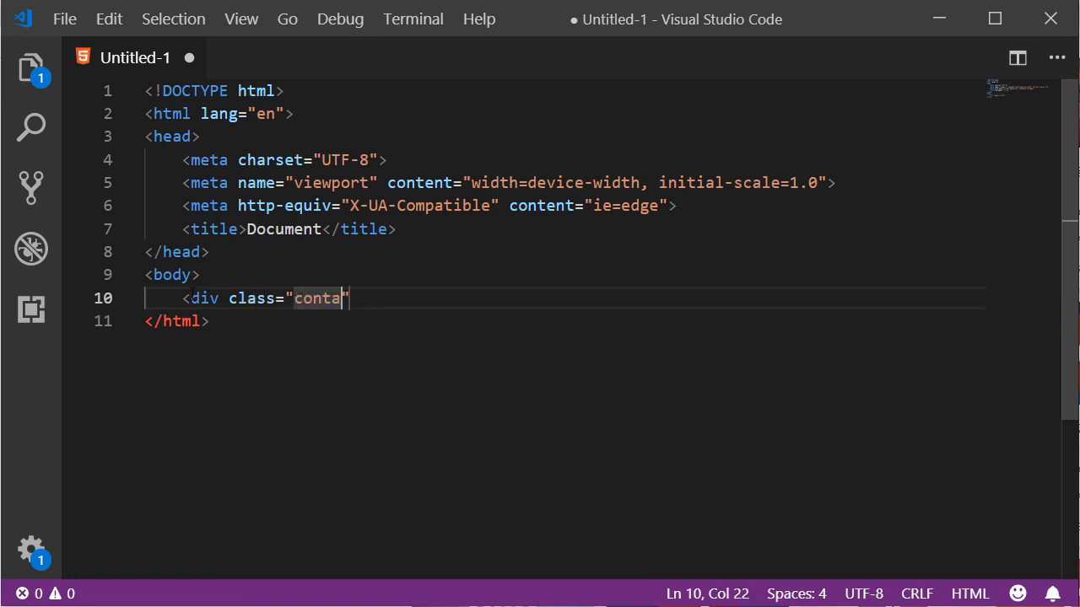
text(iner)
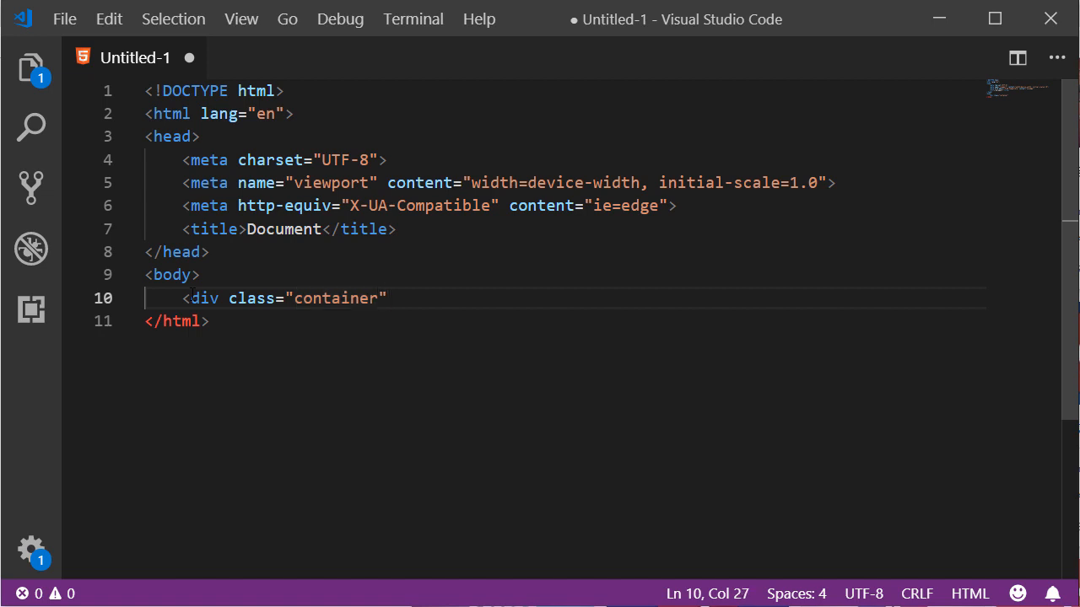
text(></div>)
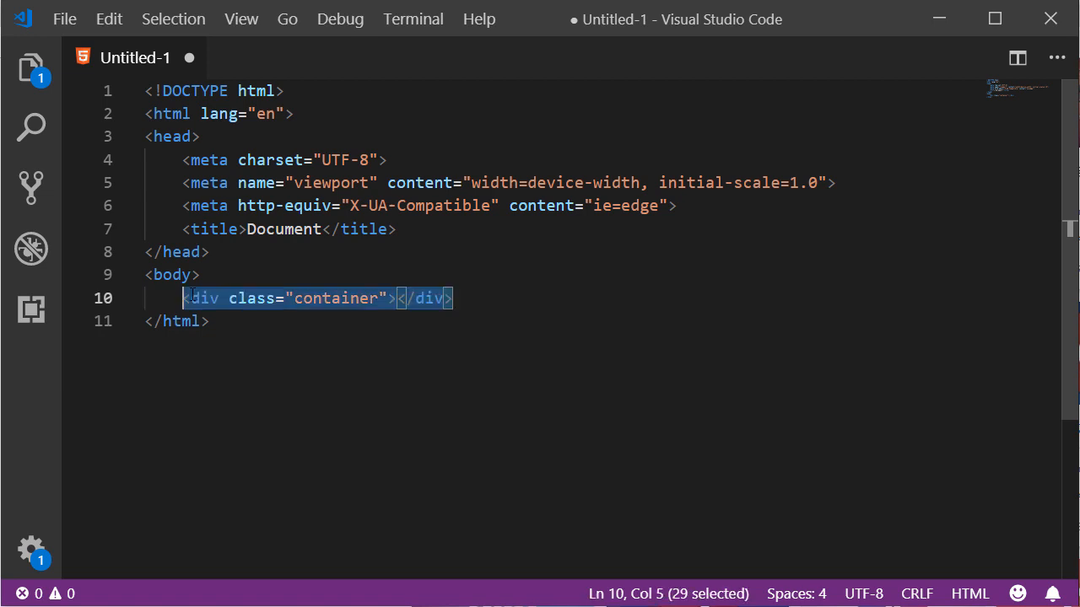
key(Delete)
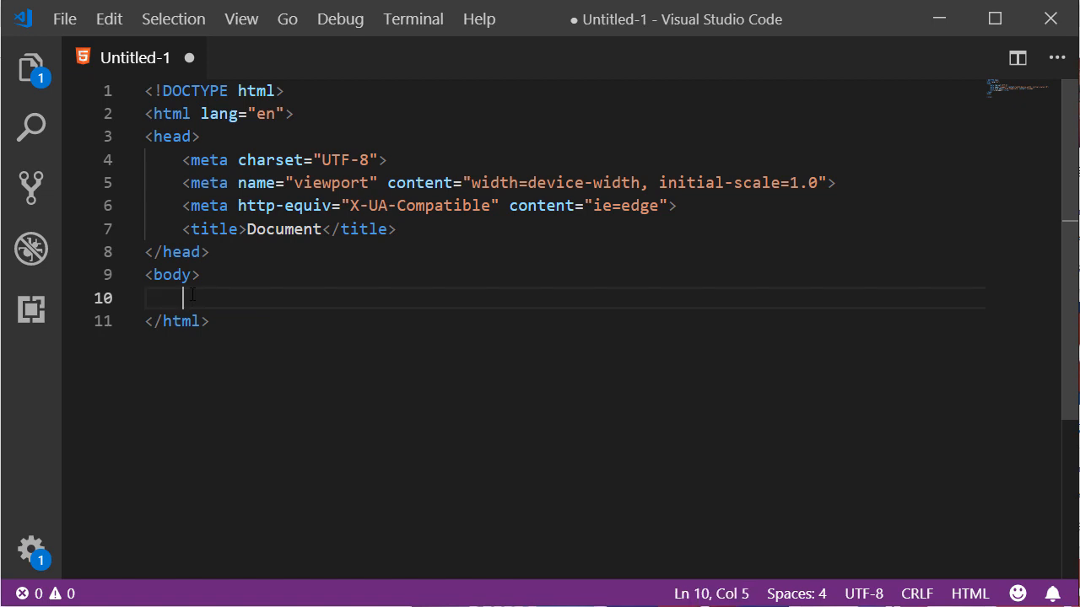
Expand the Emmet abbreviation .container into an empty div
text(.)
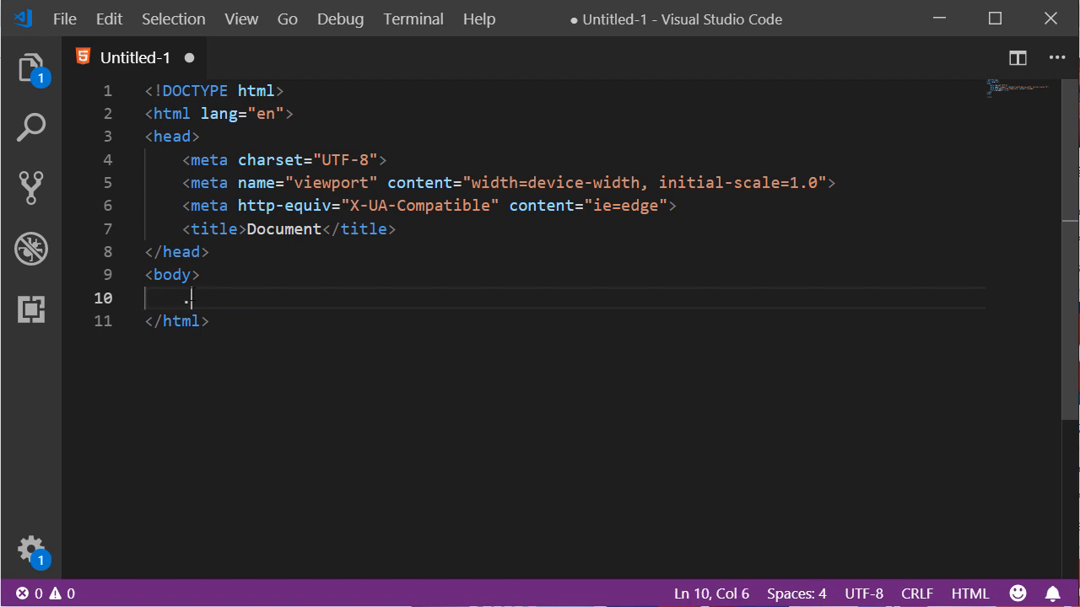
text(c)
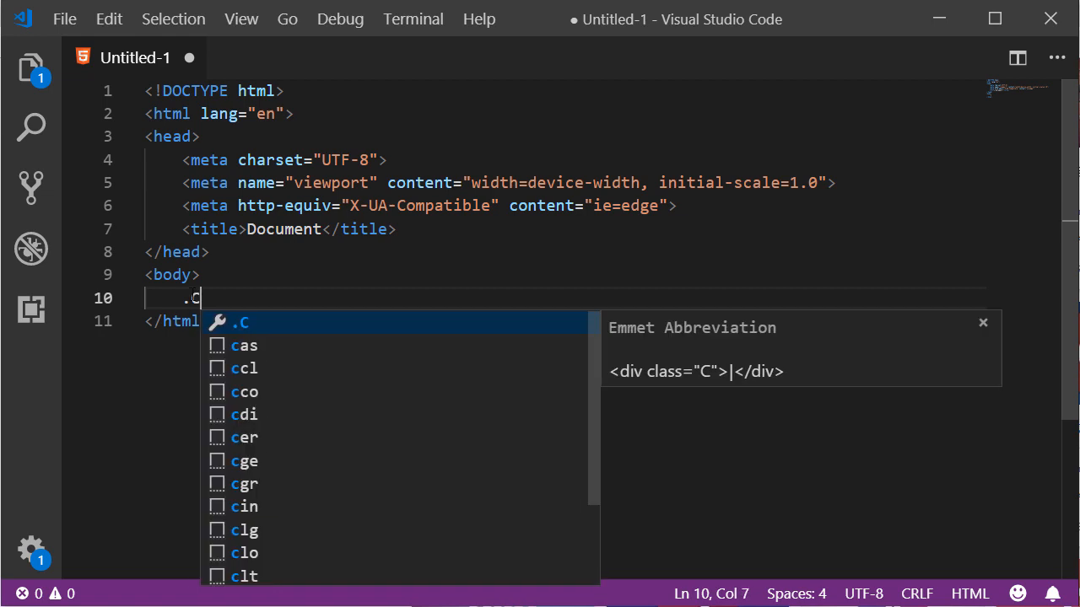
text(onta)
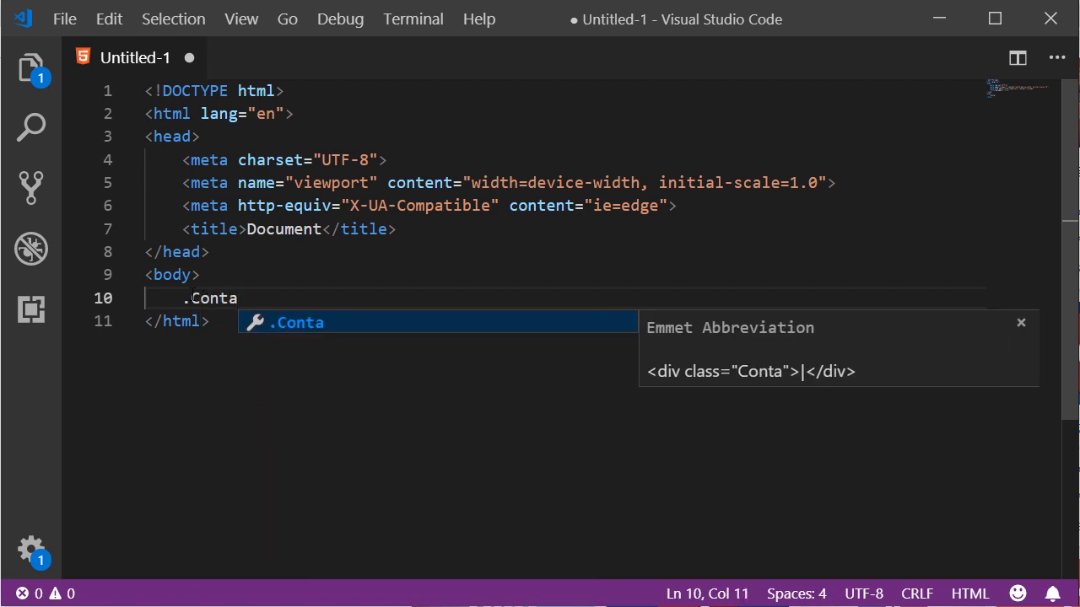
text(iner)
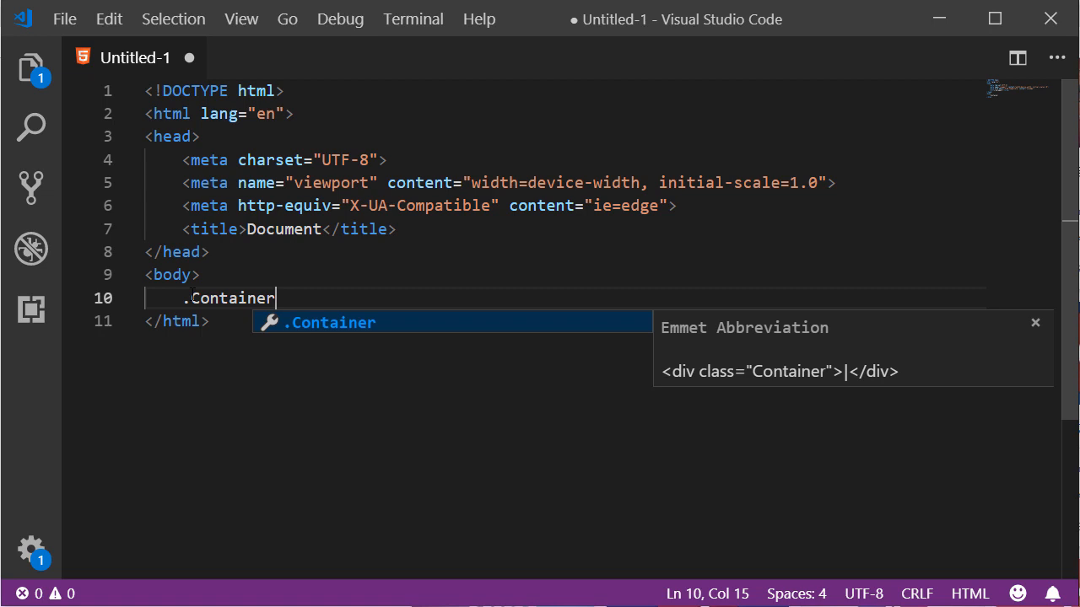
key(Tab)
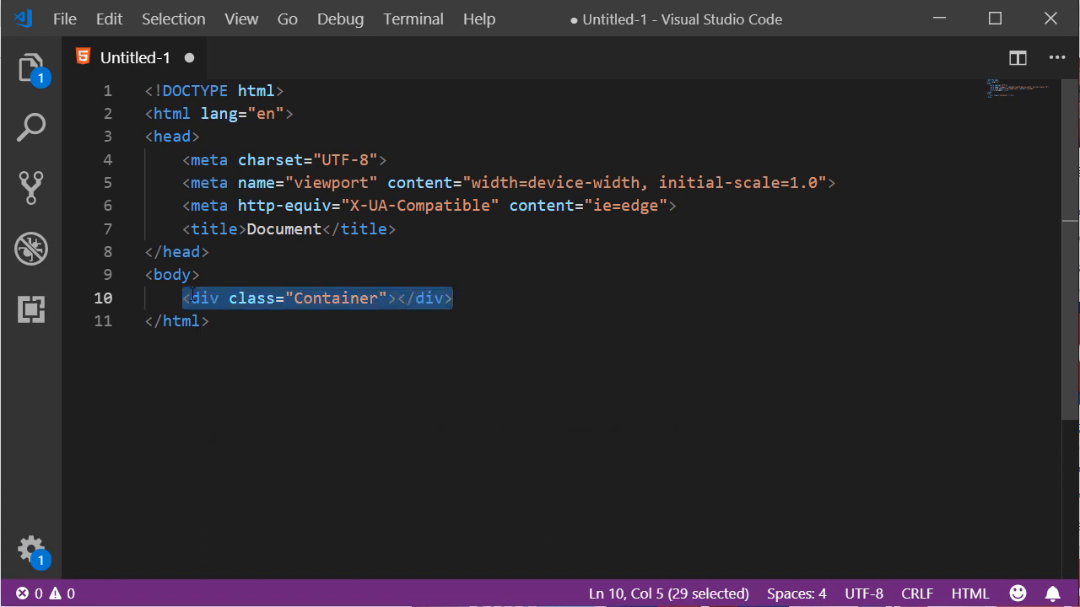
Expand .Container{This is a simple text} into a div, then delete the generated line
text(.Con)
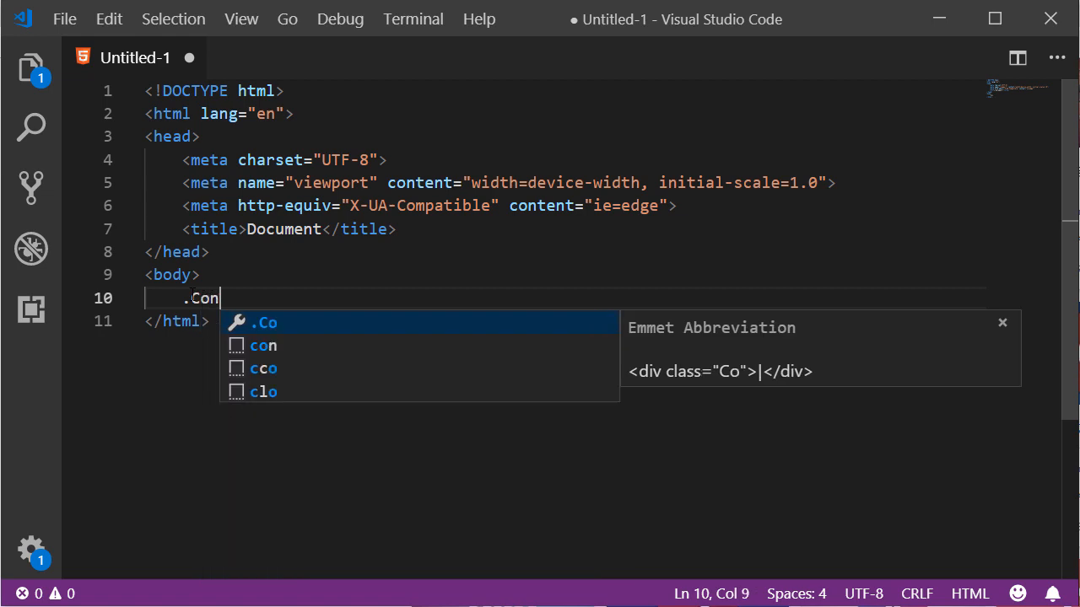
text(tainer)
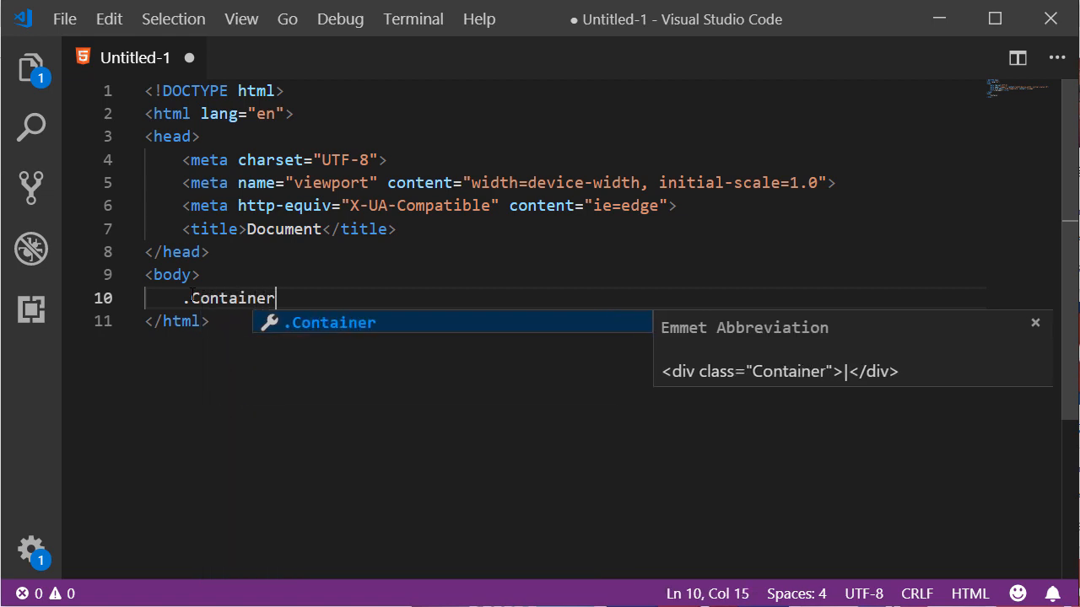
text({T})
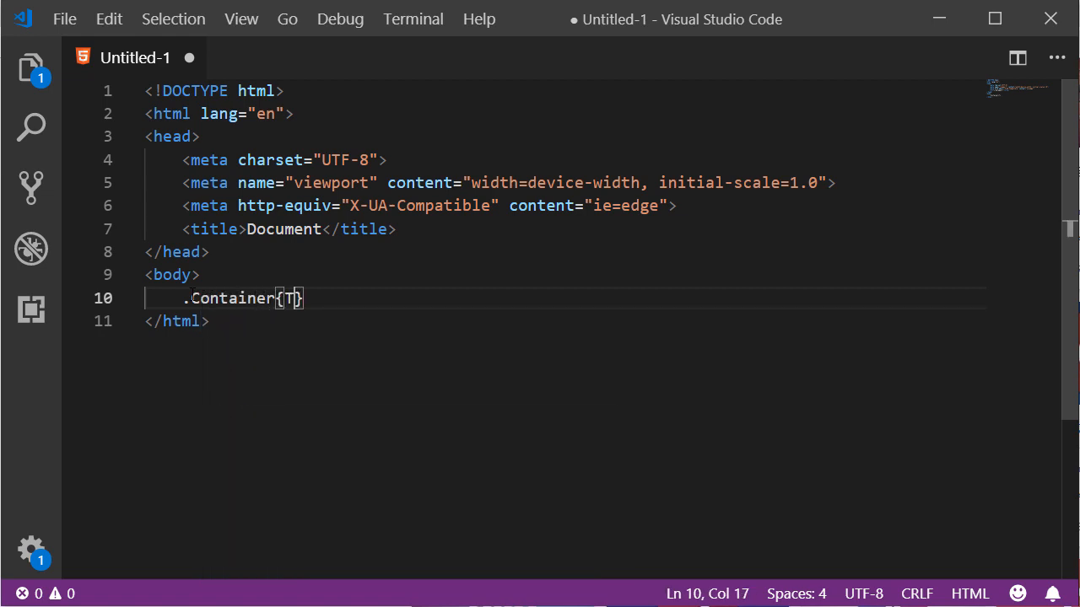
text(This is a simple text)
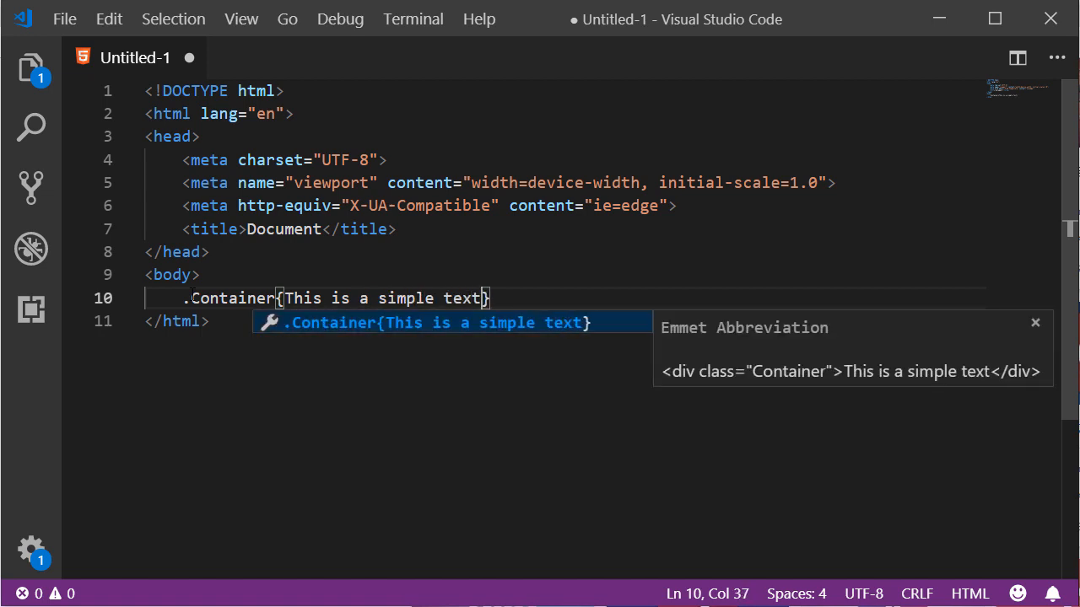
key(Tab)
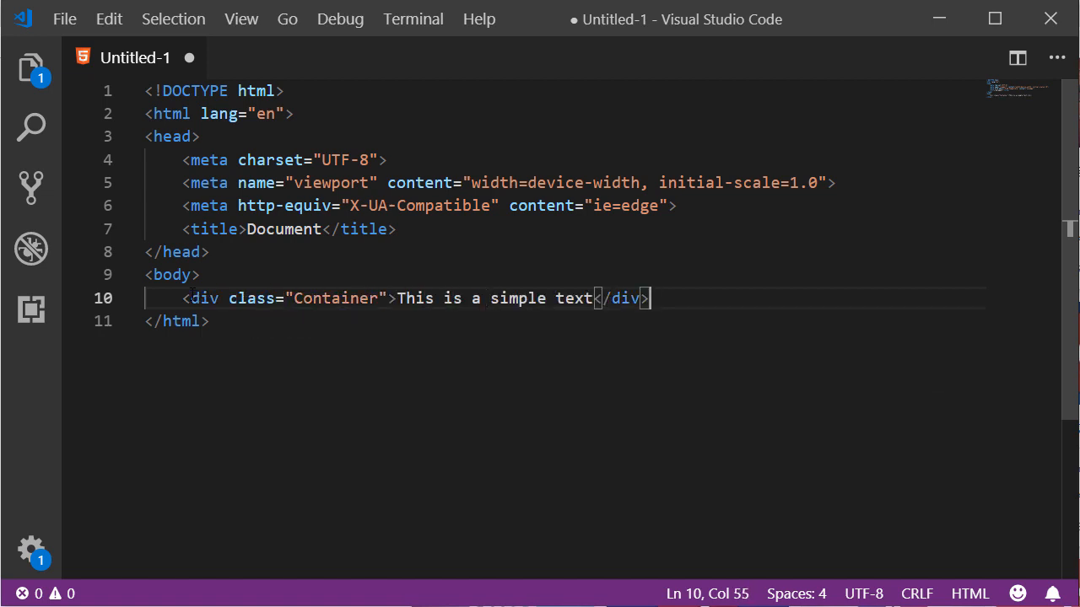
key(Ctrl+Shift+k)
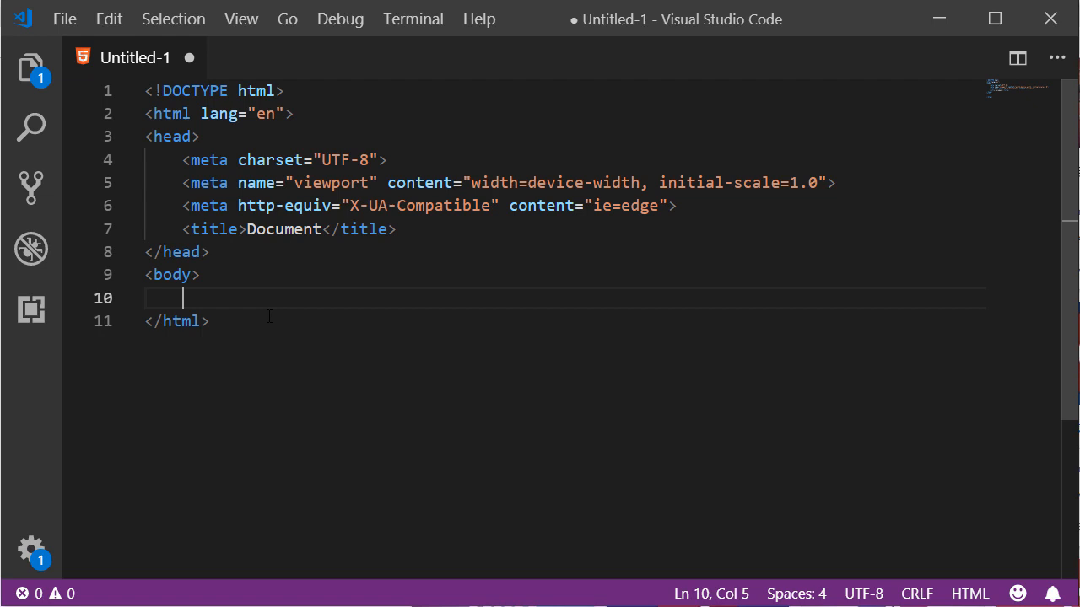
Expand .Container>.ChildContainer into a Container div nesting an empty ChildContainer div
text(.)
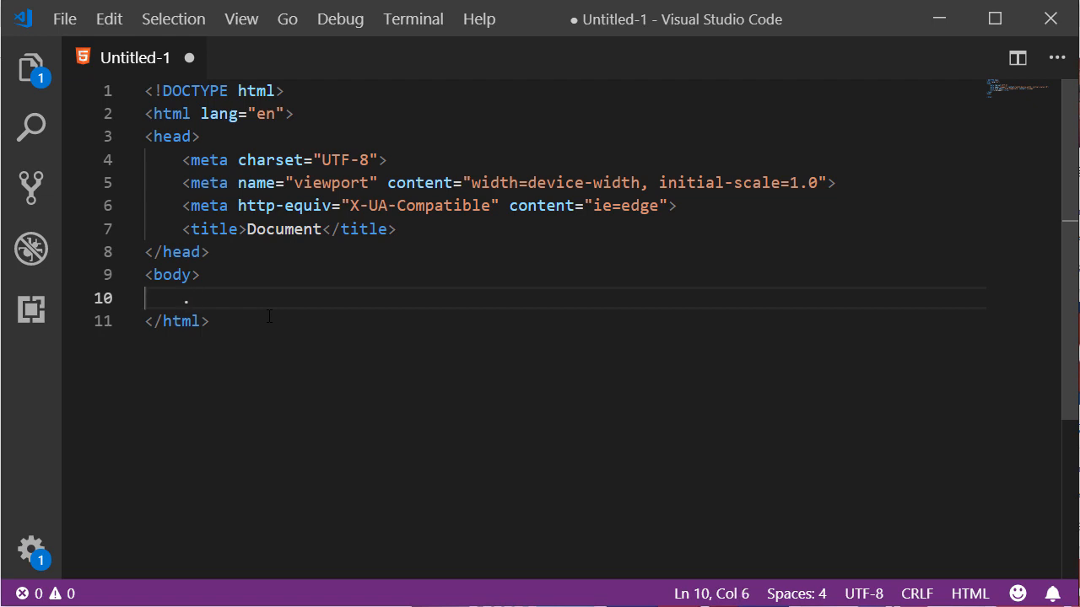
text(Container)
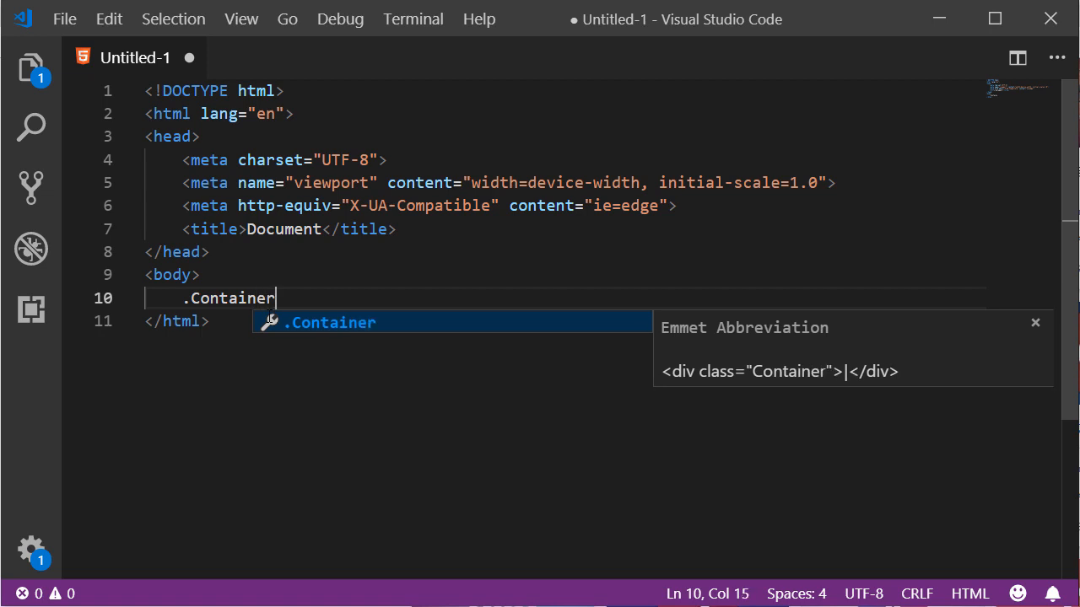
text(>)
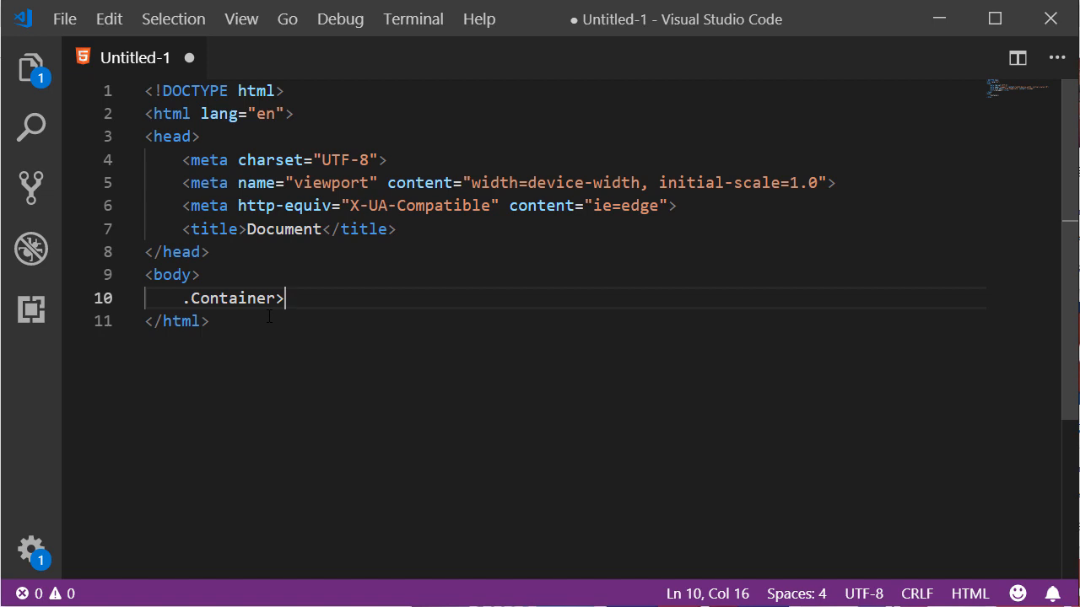
text(.)
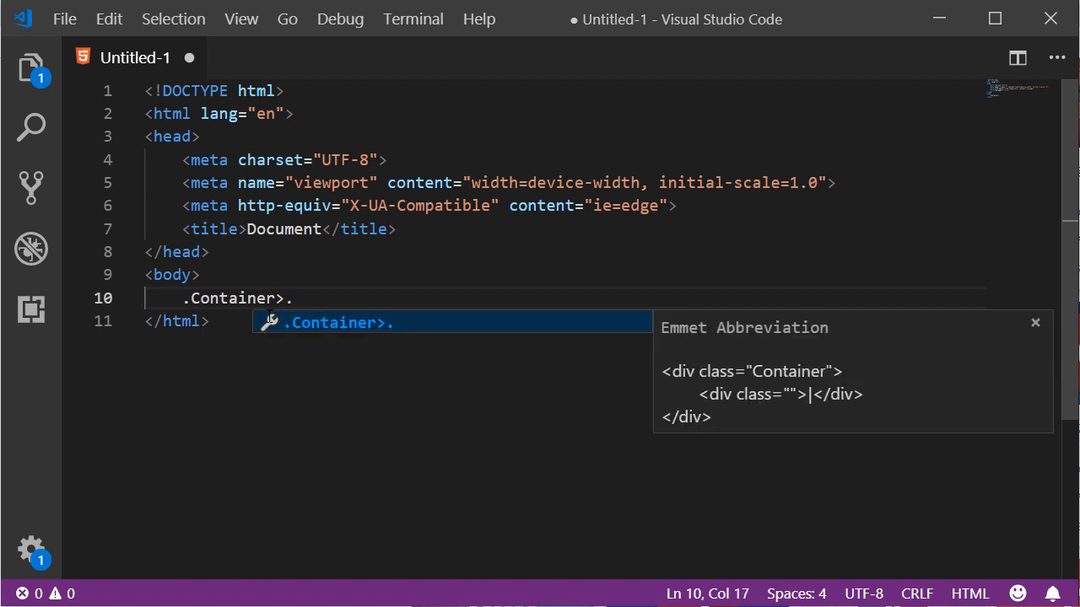
text(ChildCon)
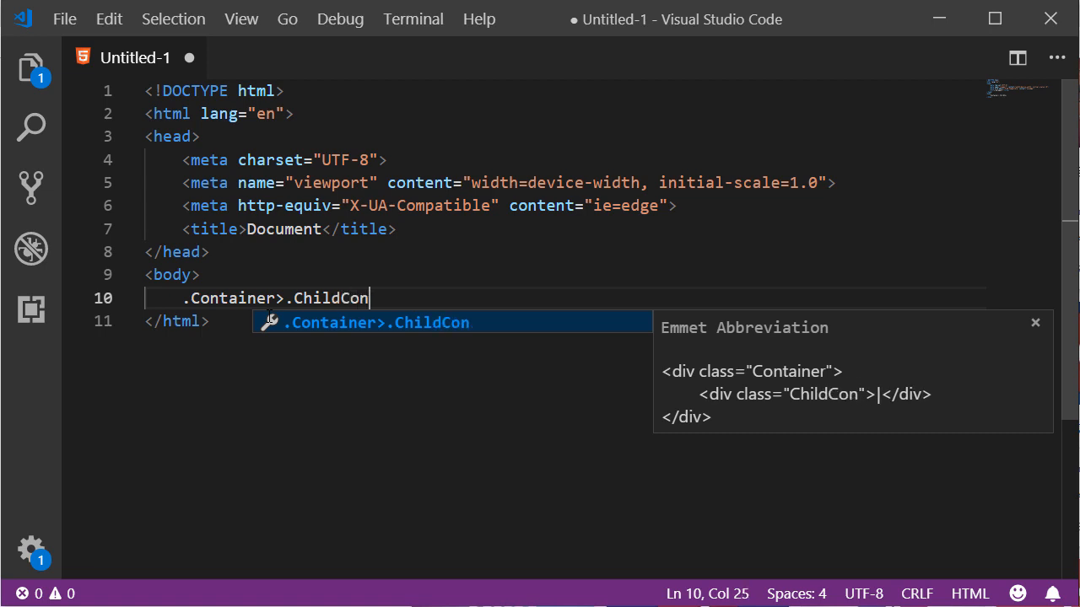
text(tainer)
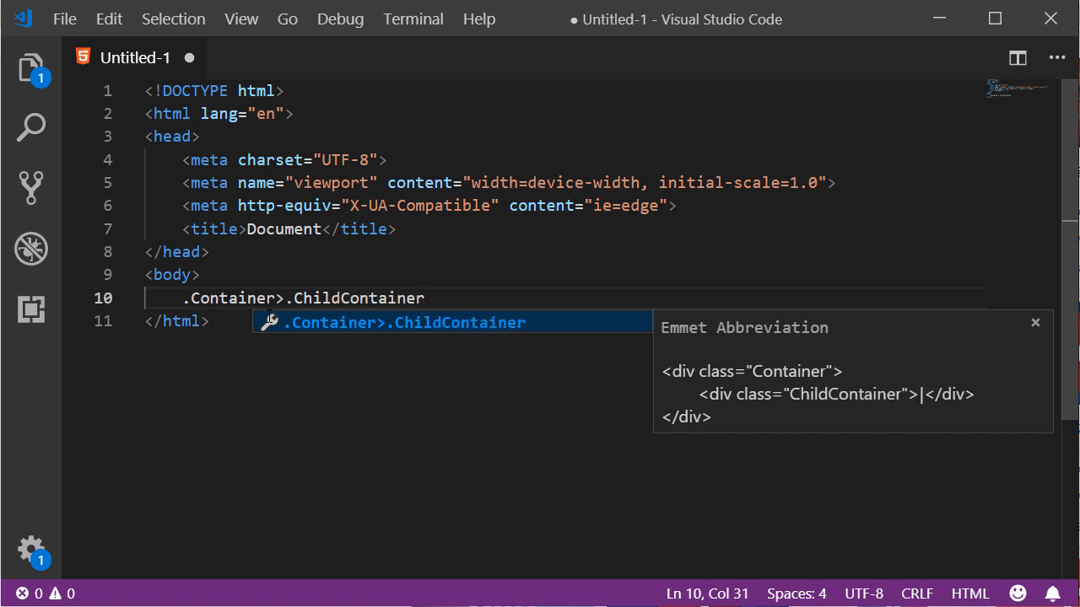
key(Tab)
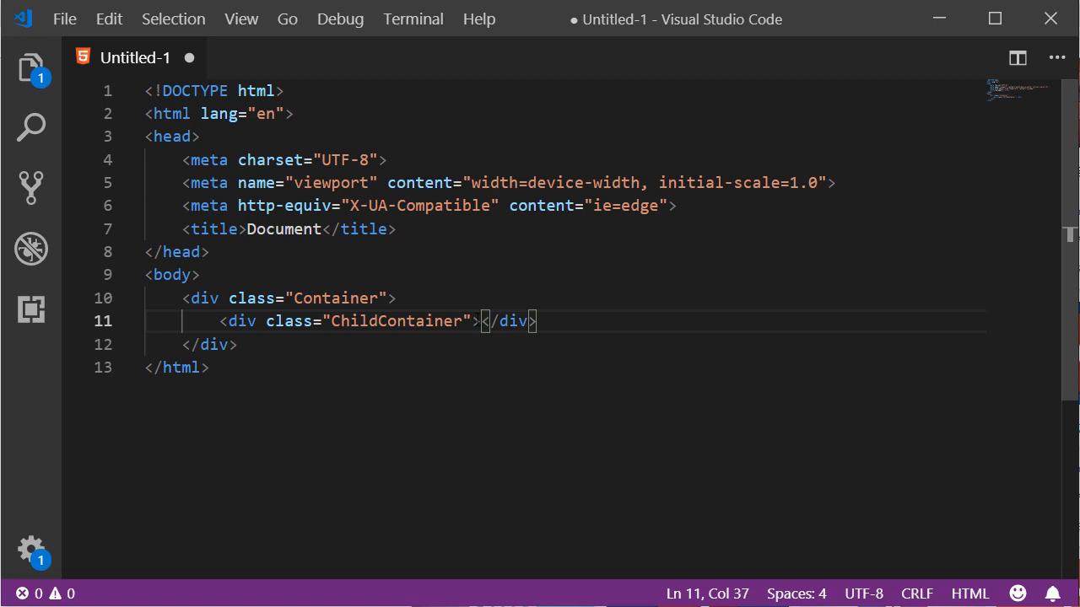
key(Left)
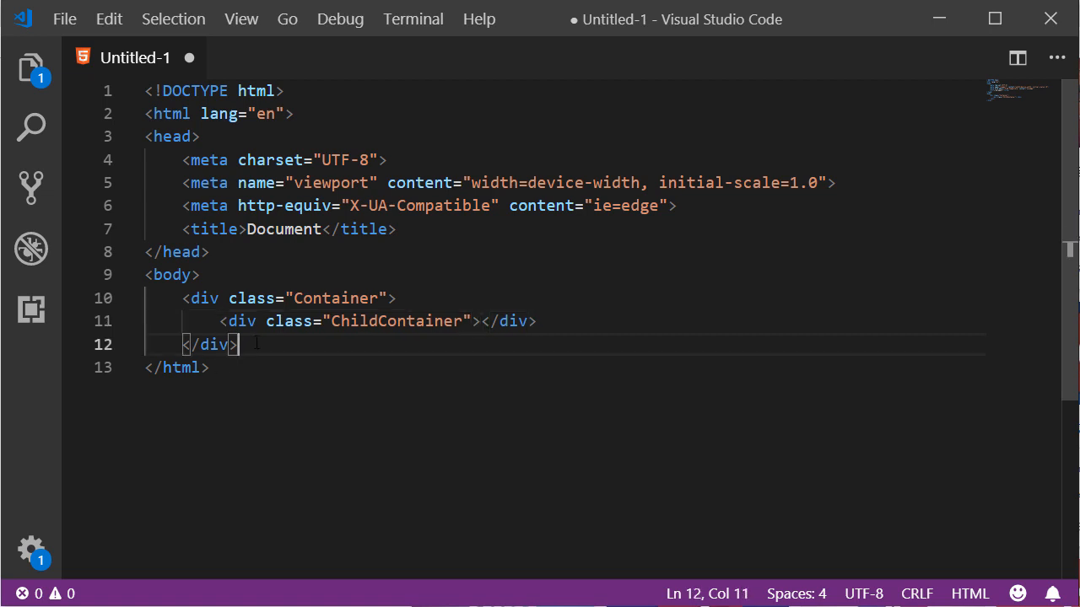
Select the Container block and overwrite it with the abbreviation .MyParentContainer>.ChildContainer
drag(238, 344, 183, 297)
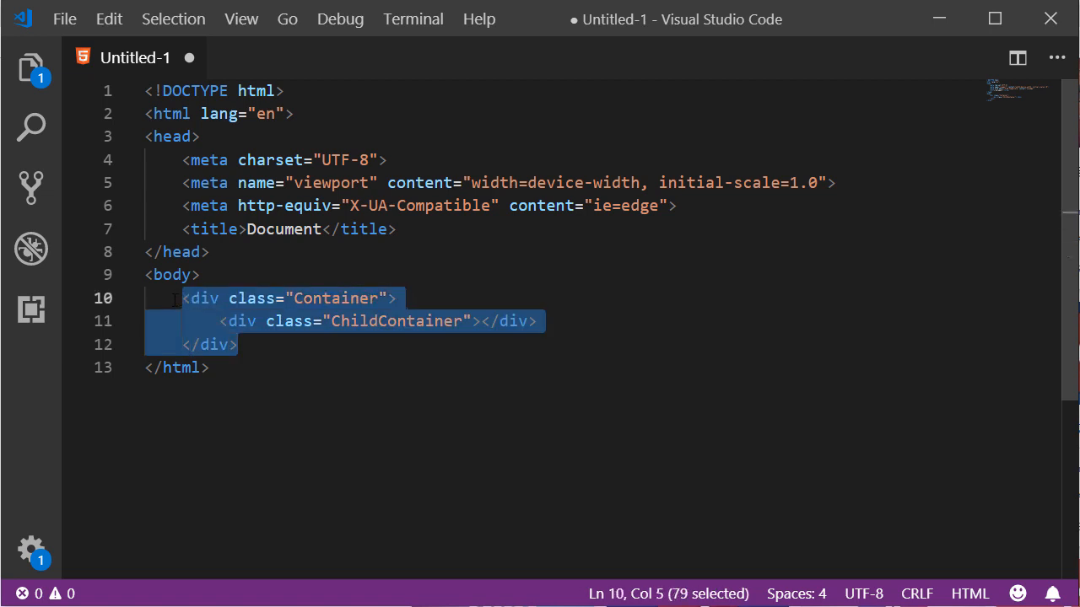
text(.MyC)
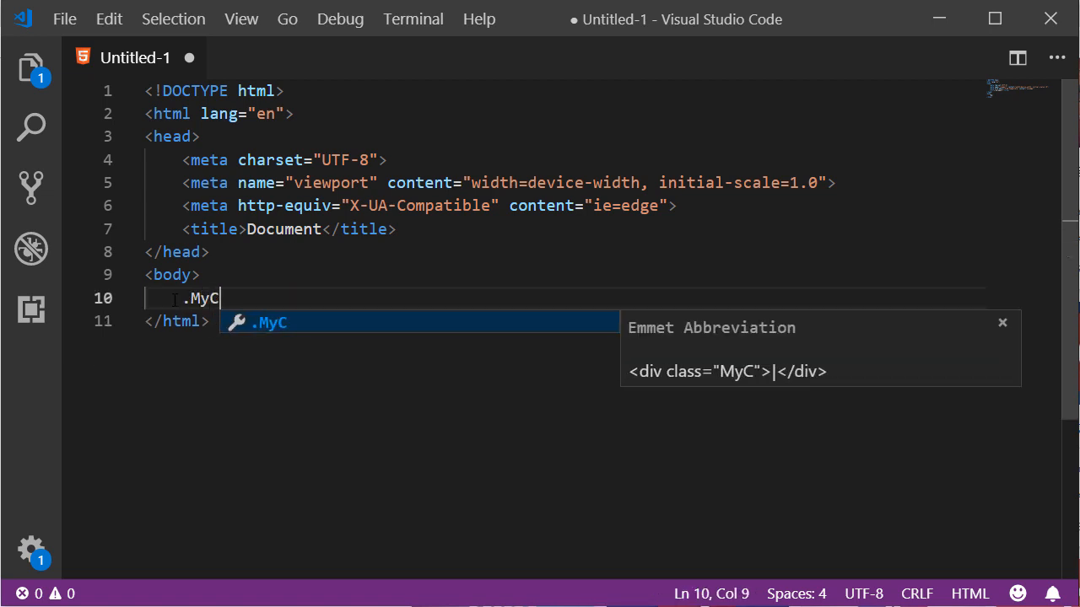
text(ParentCon)
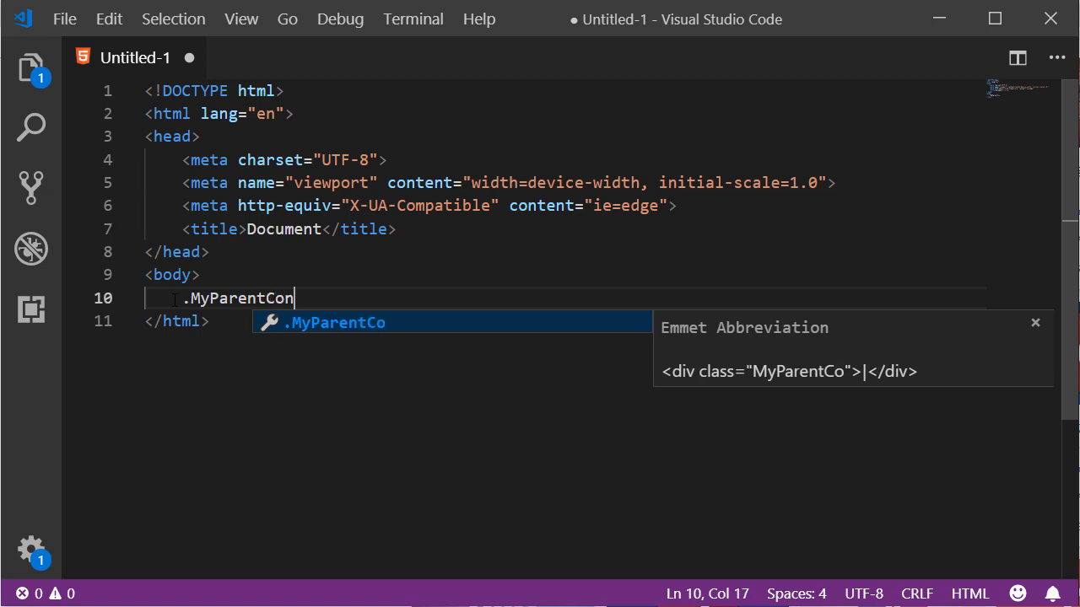
text(tainer)
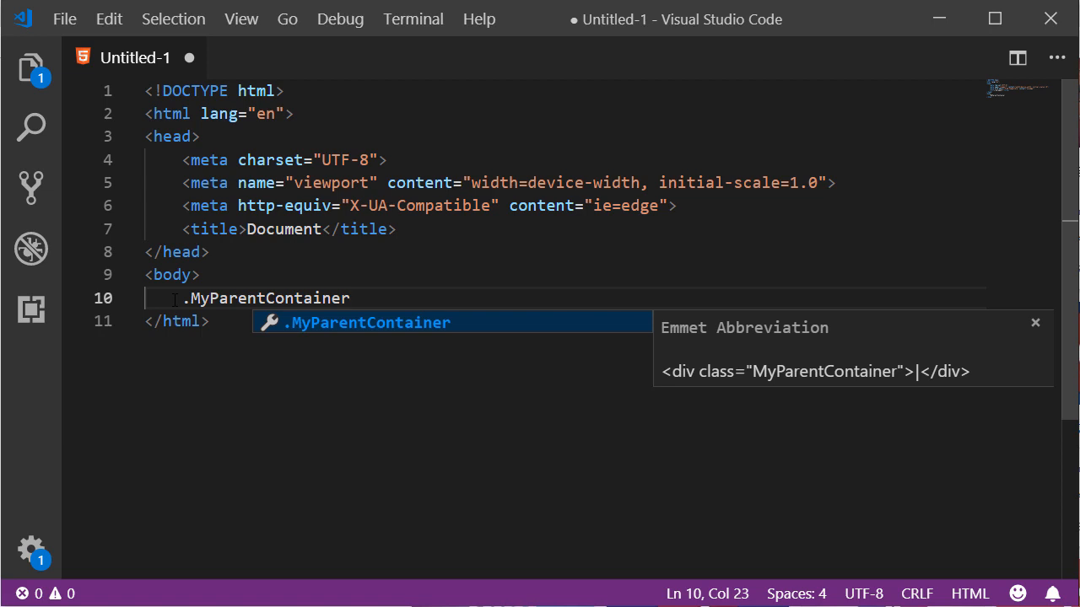
text(>)
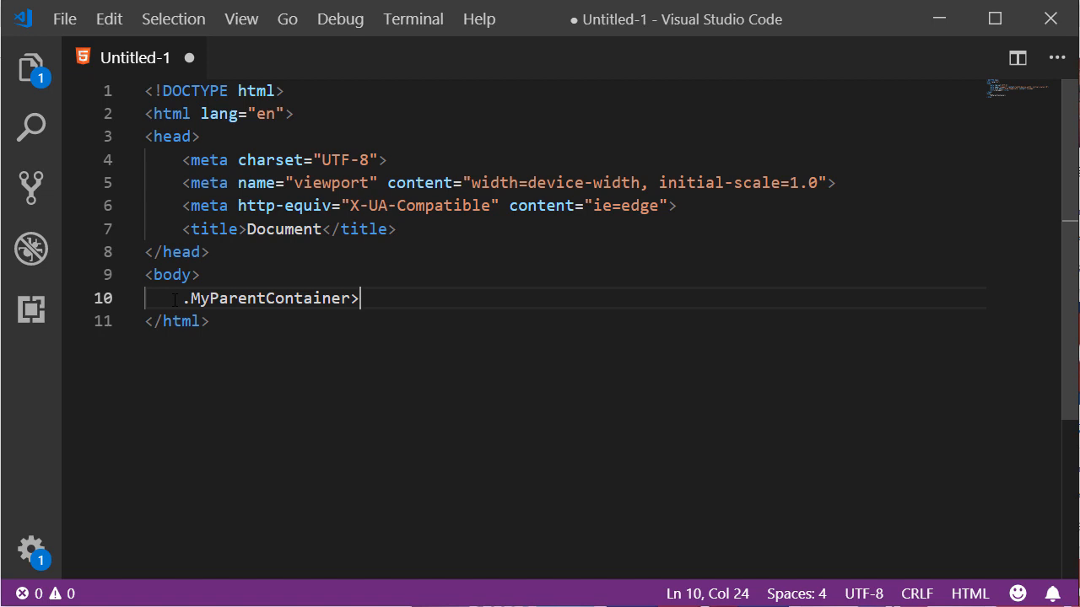
text(.)
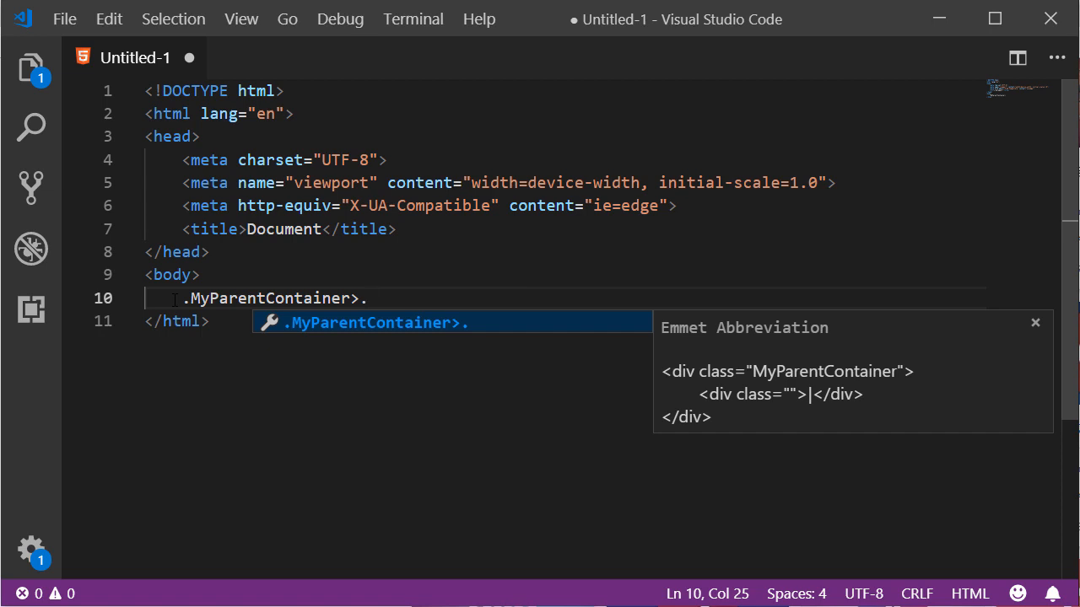
text(Chil)
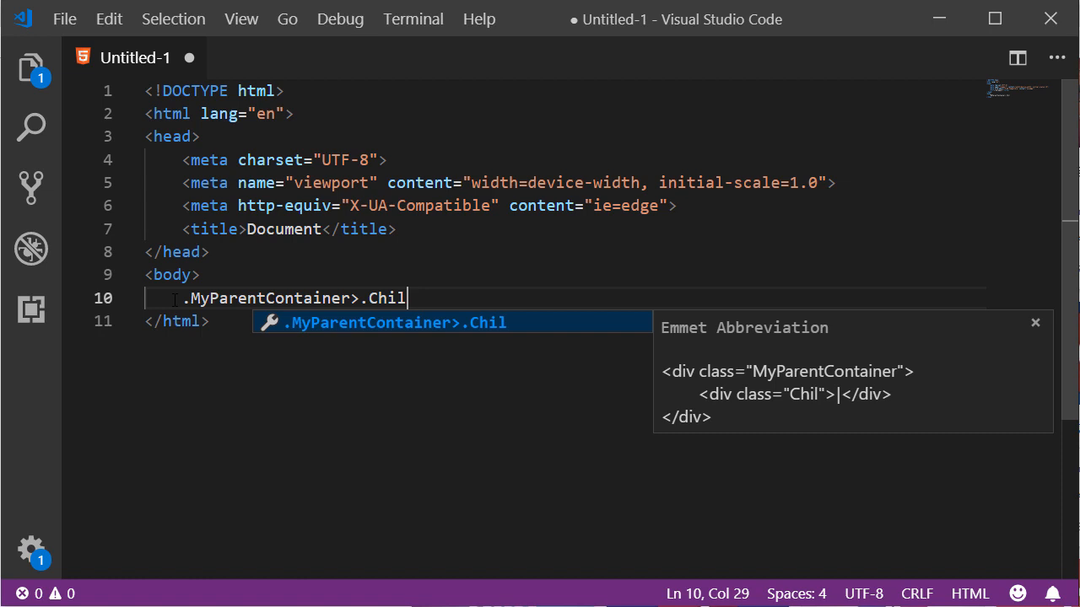
text(dConta)
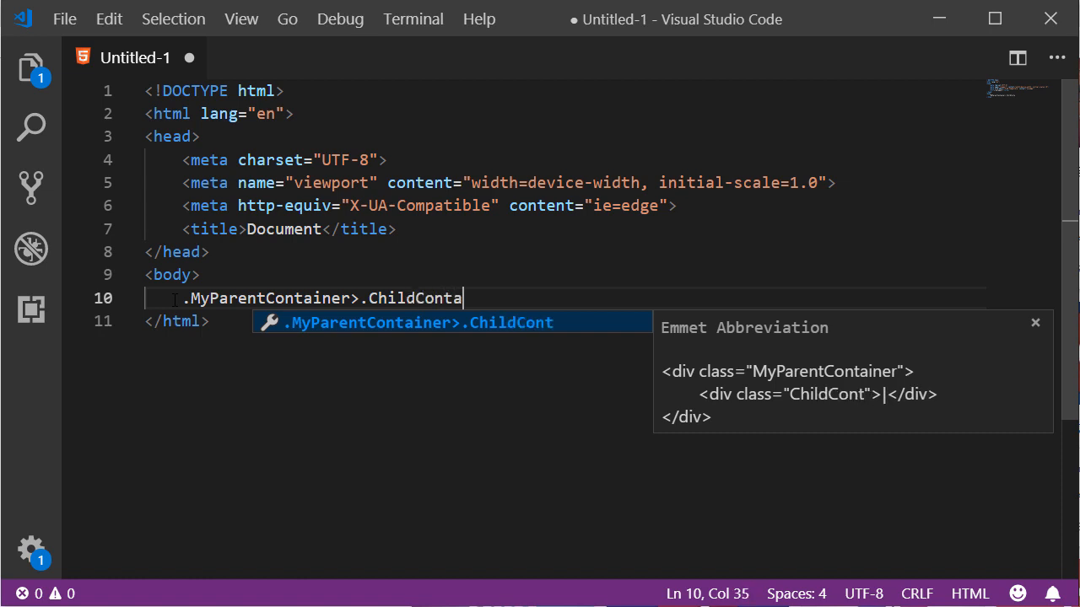
text(iner)
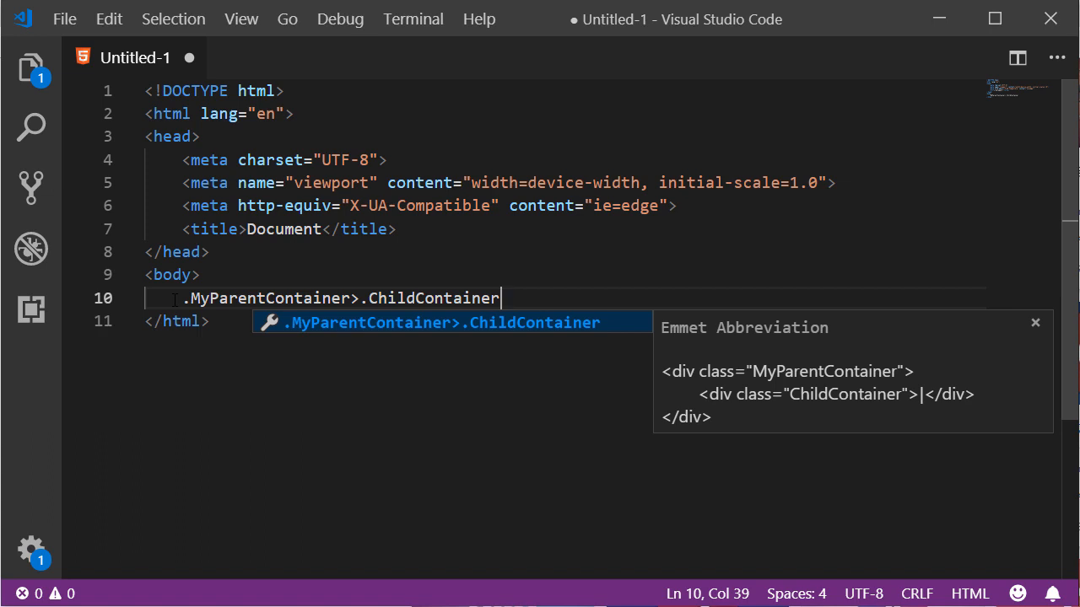
Add the text {This content is inside the child div} and expand into the nested parent and child divs
text({)
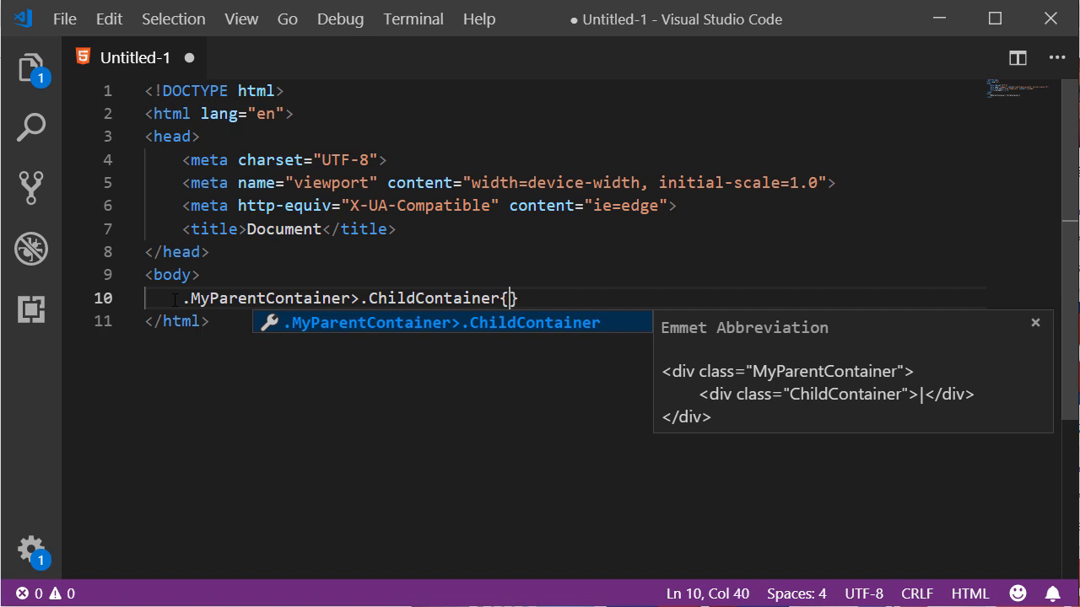
text(T)
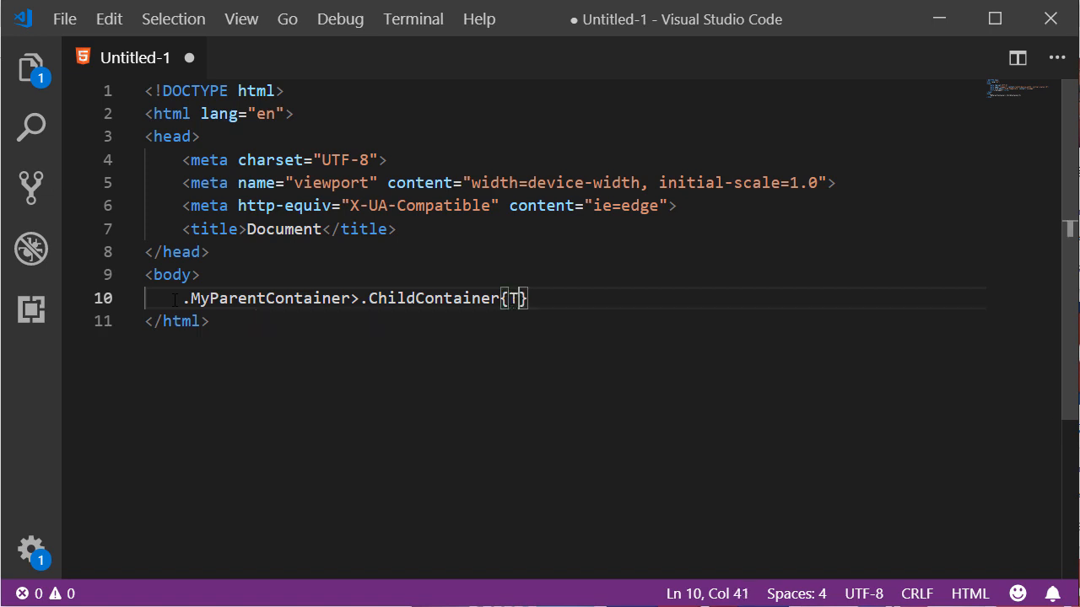
text(his content is inside the c)
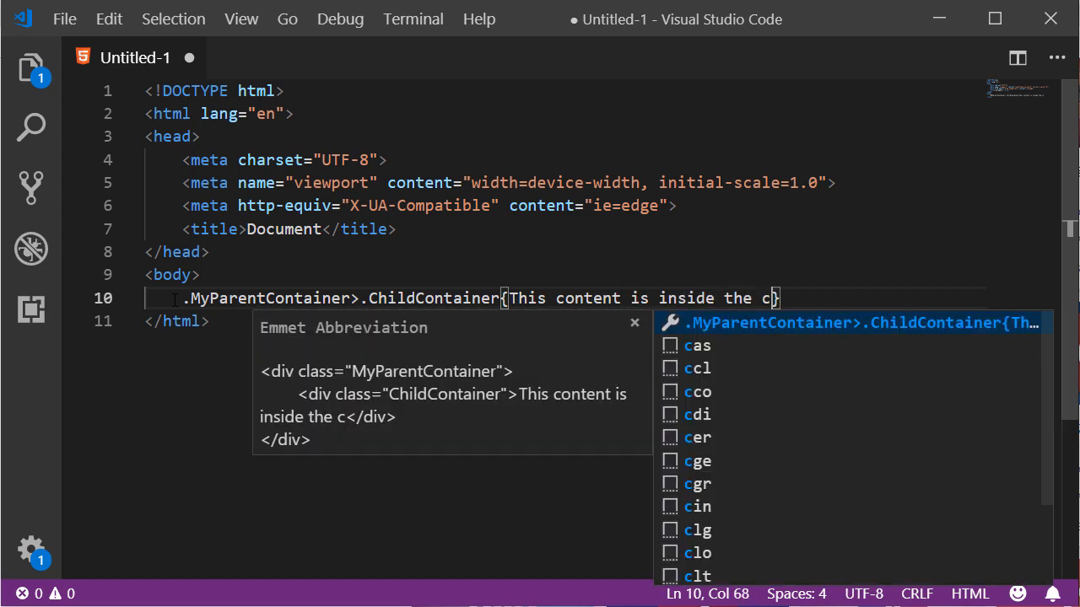
text(hild d)
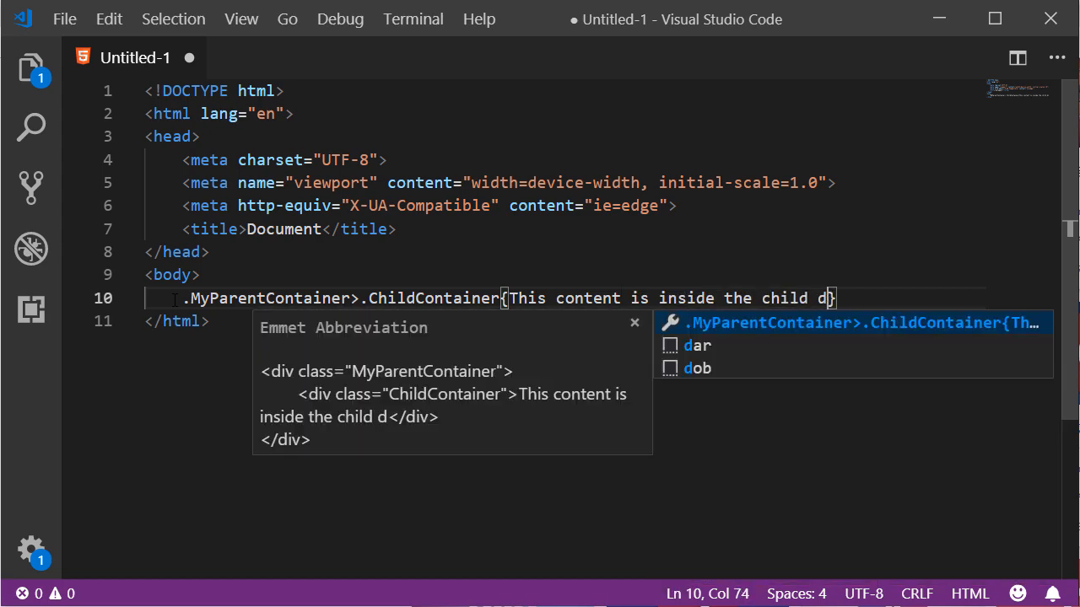
text(iv)
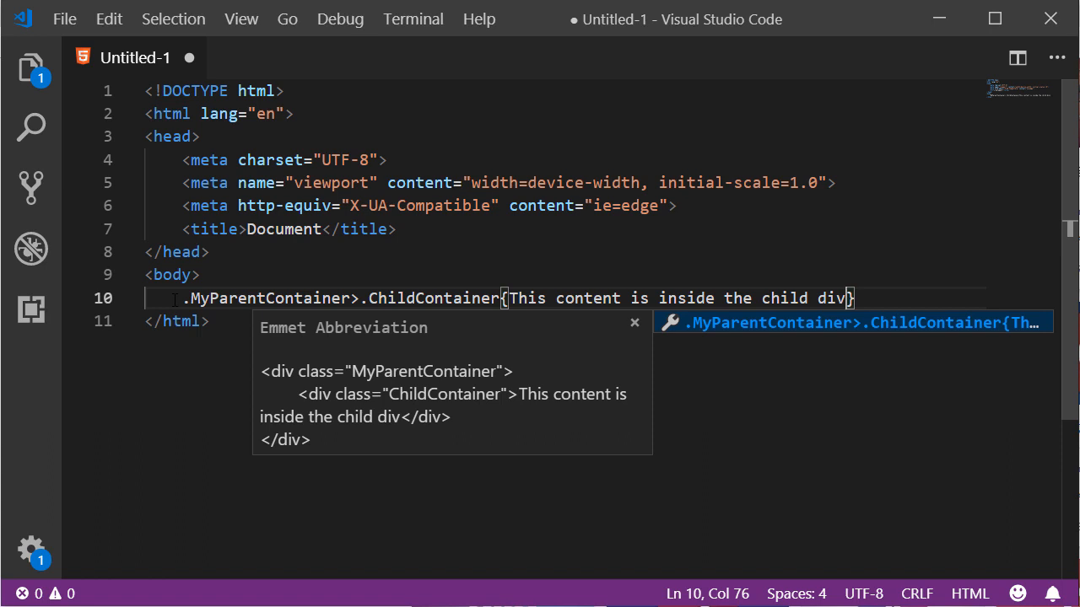
key(Tab)
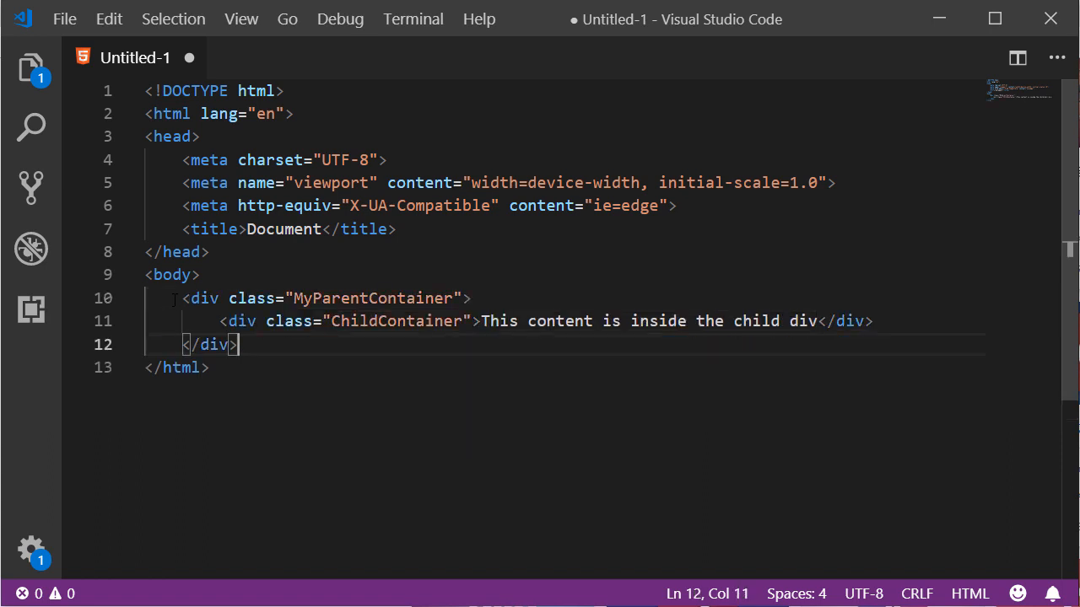
mouse_move(420, 333)
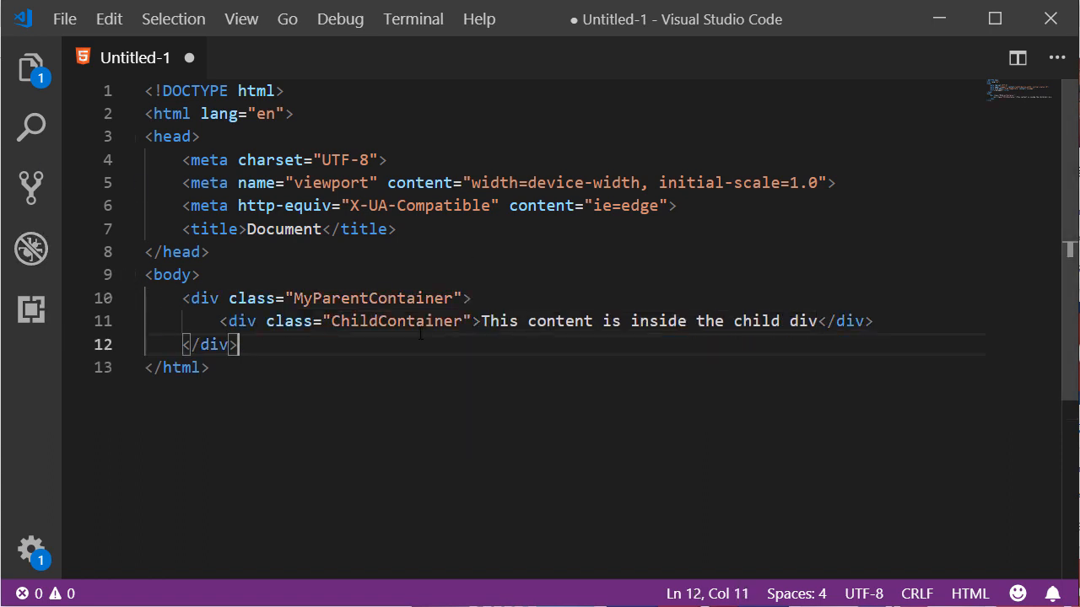